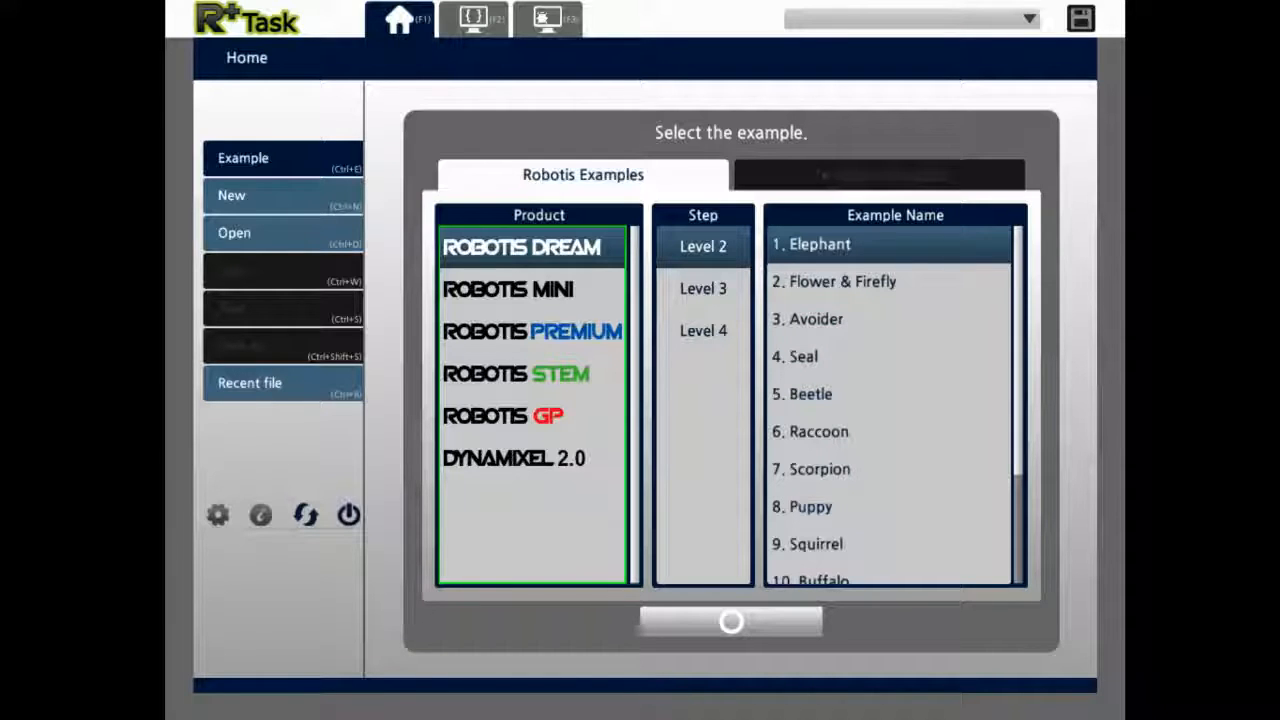
Step: Choose the ROBOTIS DREAM product line and load the '4. Seal' example program
{"action": "left_click", "coordinate": [810, 431]}
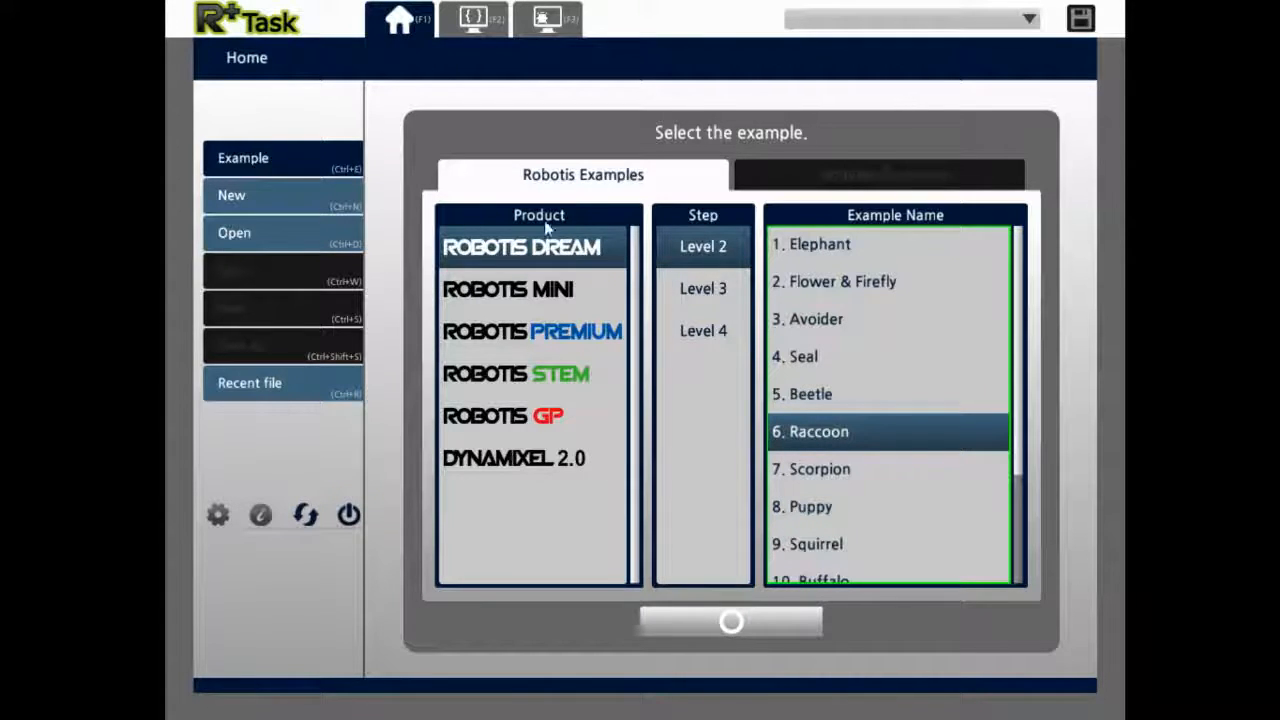
{"action": "left_click", "coordinate": [521, 247]}
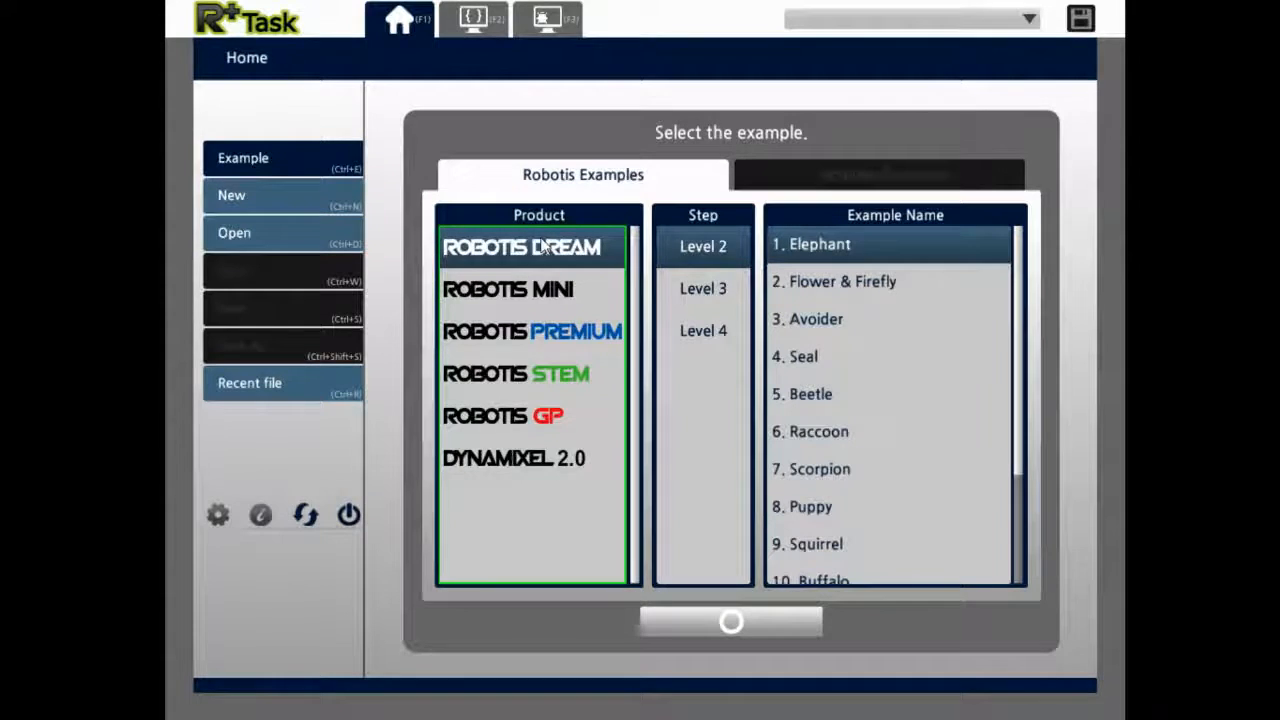
{"action": "mouse_move", "coordinate": [808, 377]}
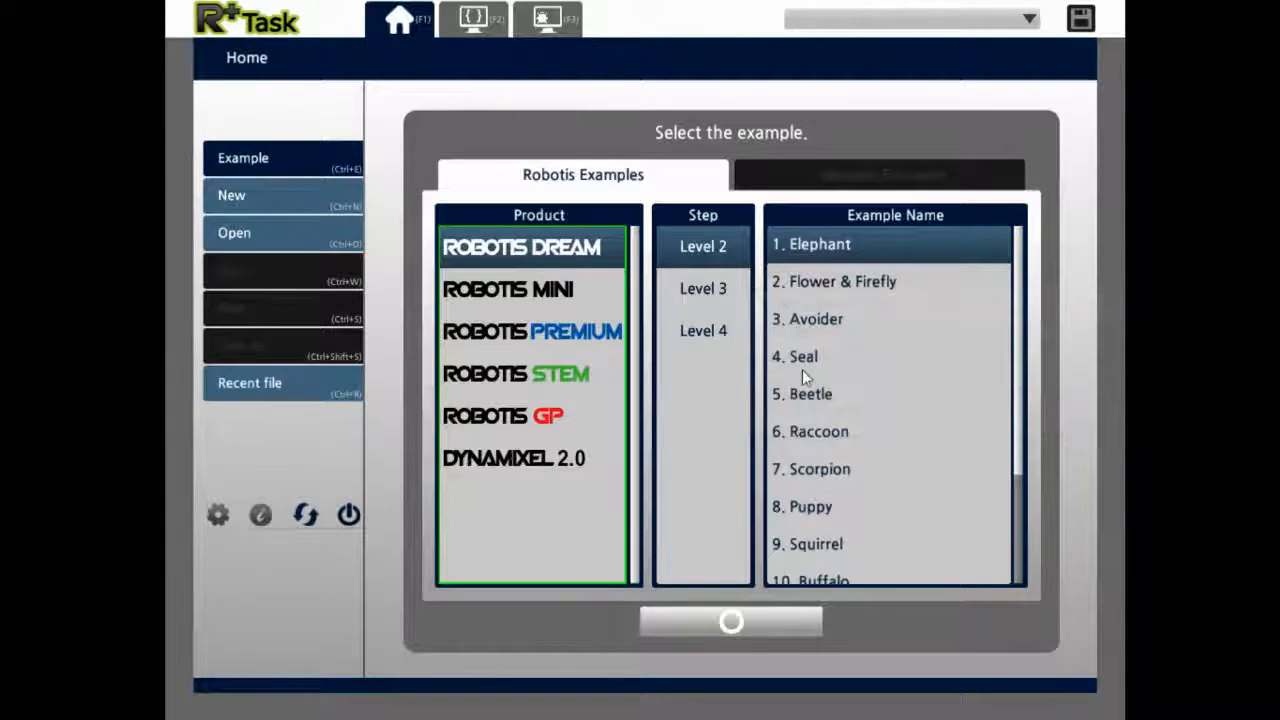
{"action": "double_click", "coordinate": [804, 356]}
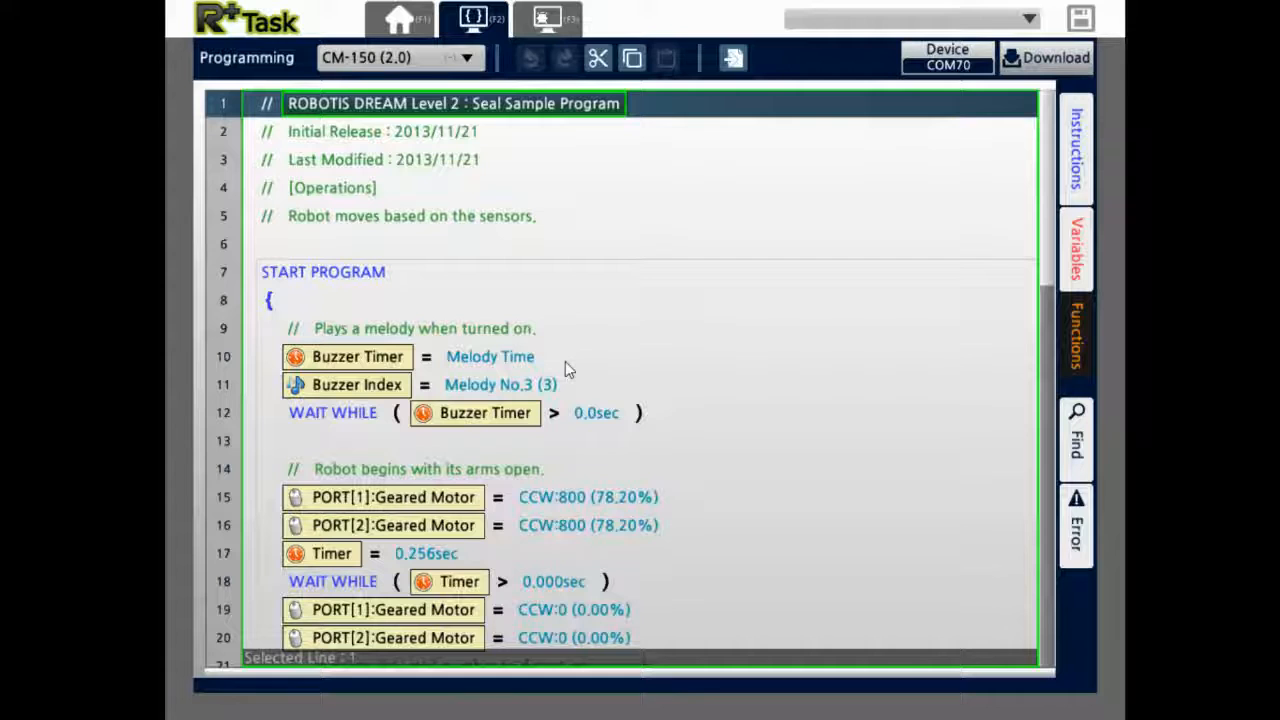
{"action": "mouse_move", "coordinate": [1058, 249]}
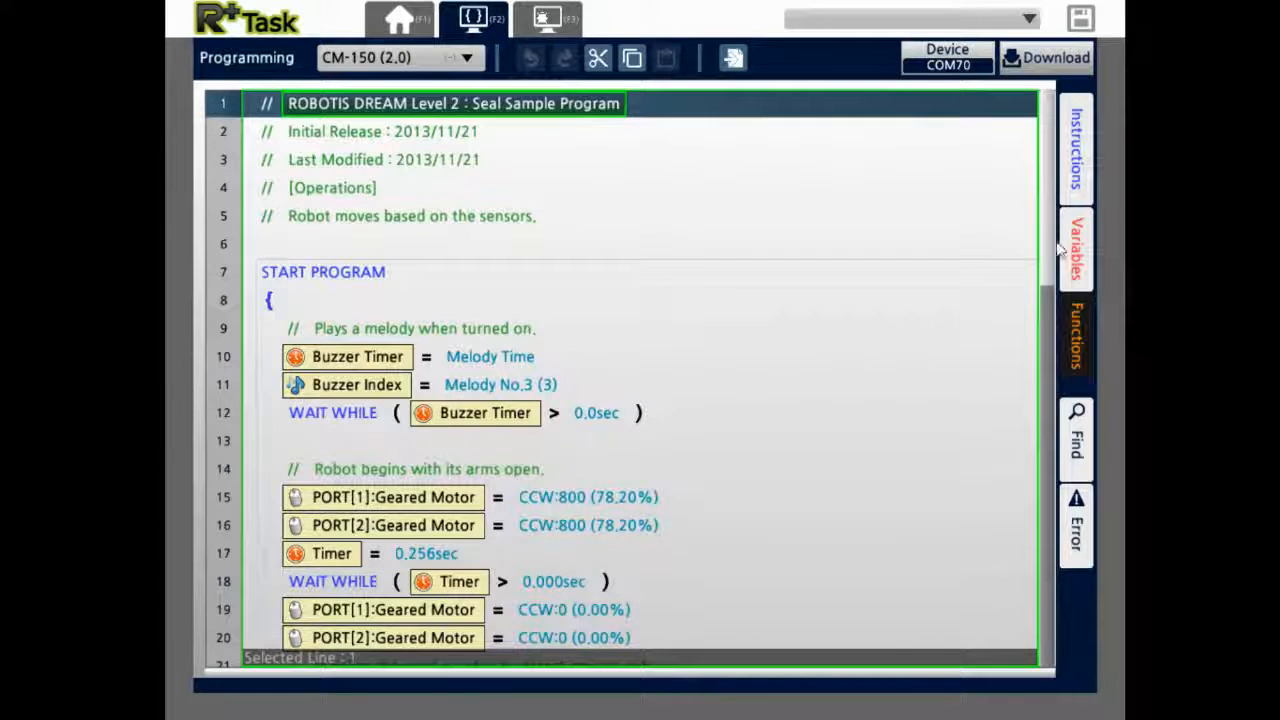
{"action": "scroll", "scroll_direction": "down", "scroll_amount": 3}
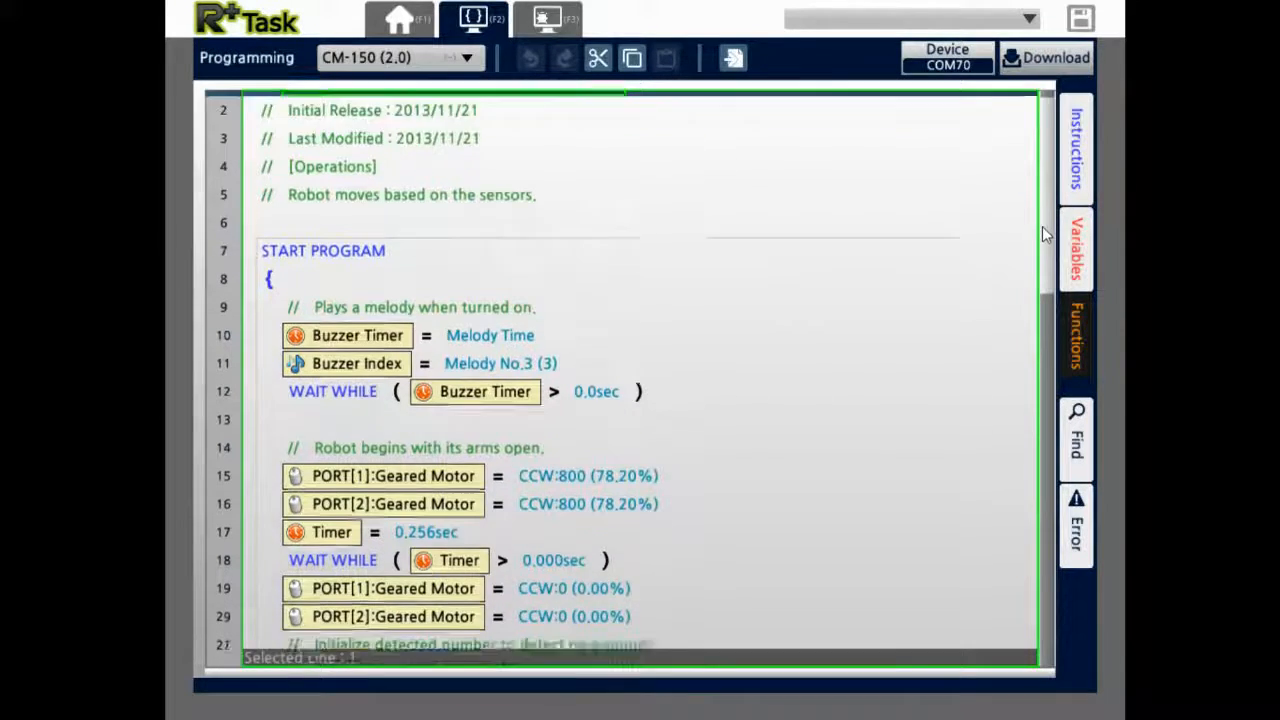
{"action": "scroll", "scroll_direction": "down", "scroll_amount": 3}
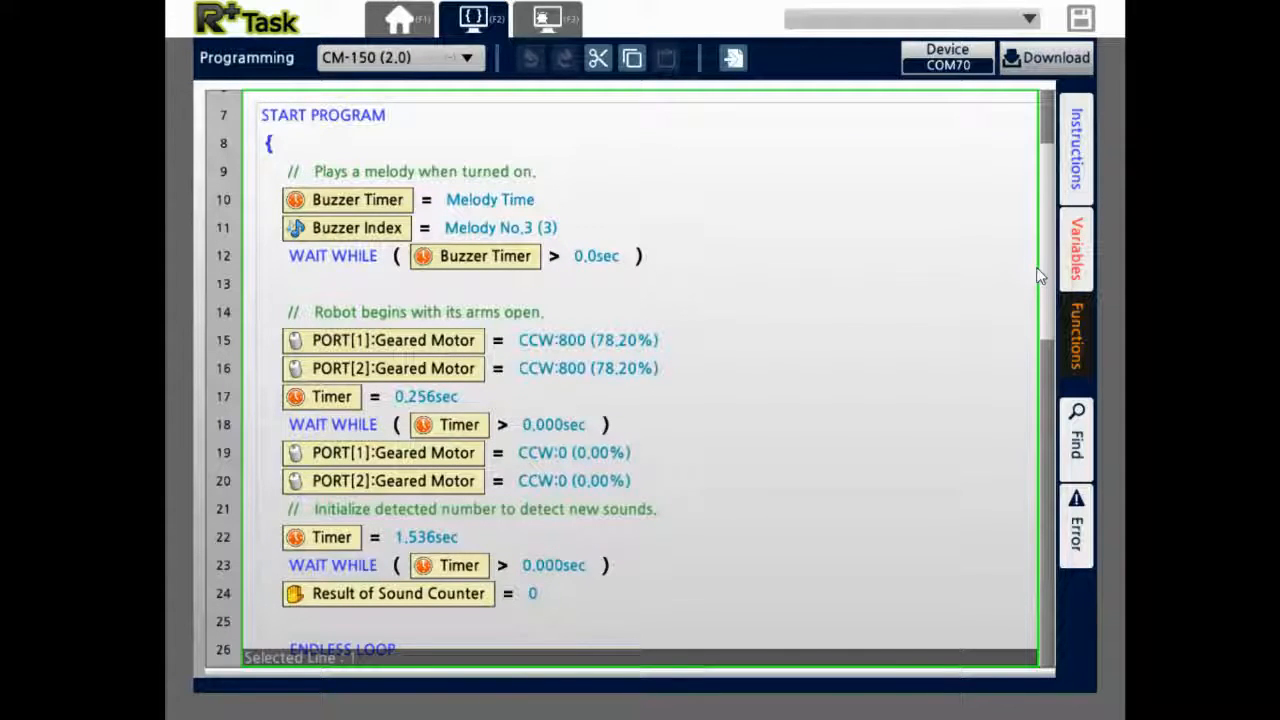
{"action": "mouse_move", "coordinate": [1068, 303]}
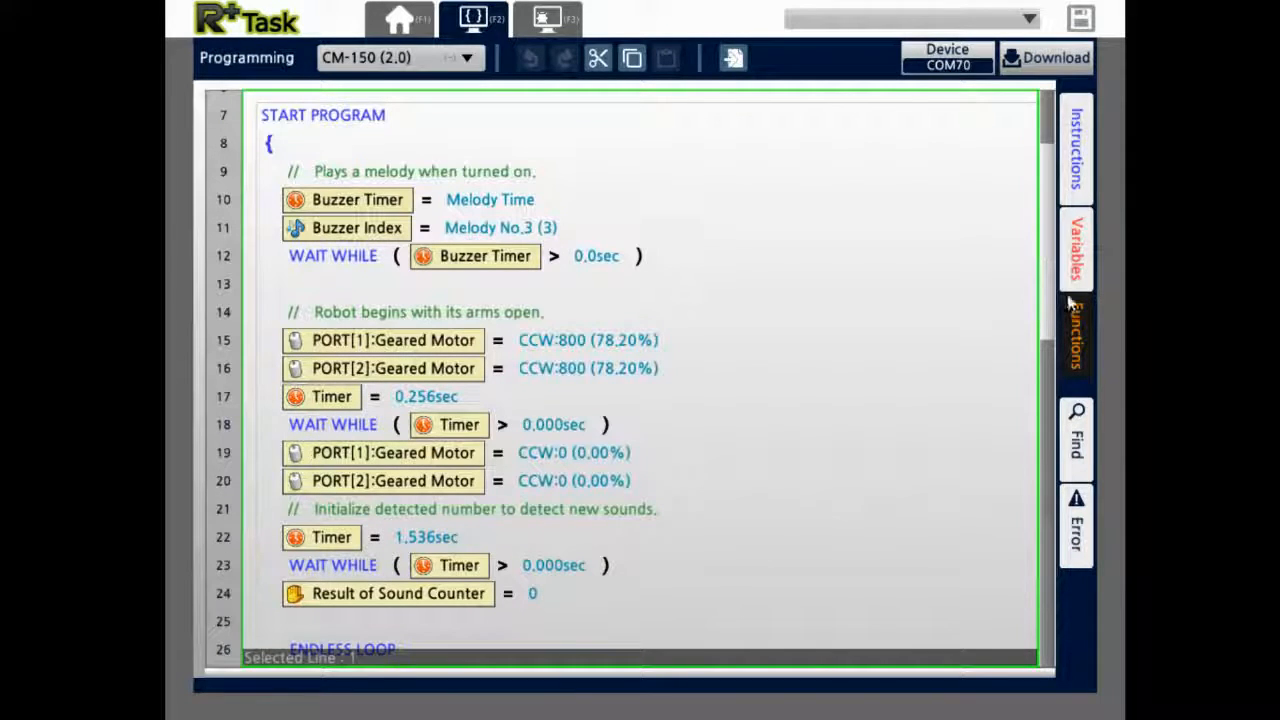
{"action": "scroll", "scroll_direction": "down", "scroll_amount": 3}
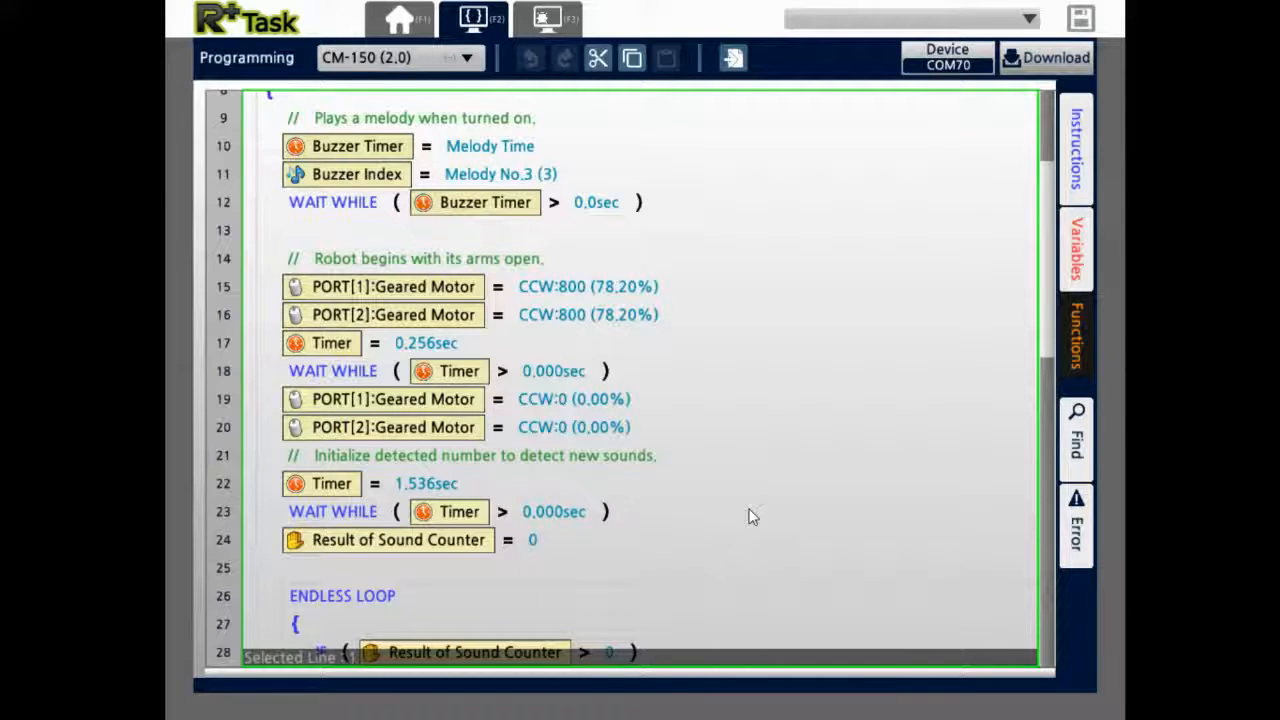
{"action": "left_click", "coordinate": [356, 146]}
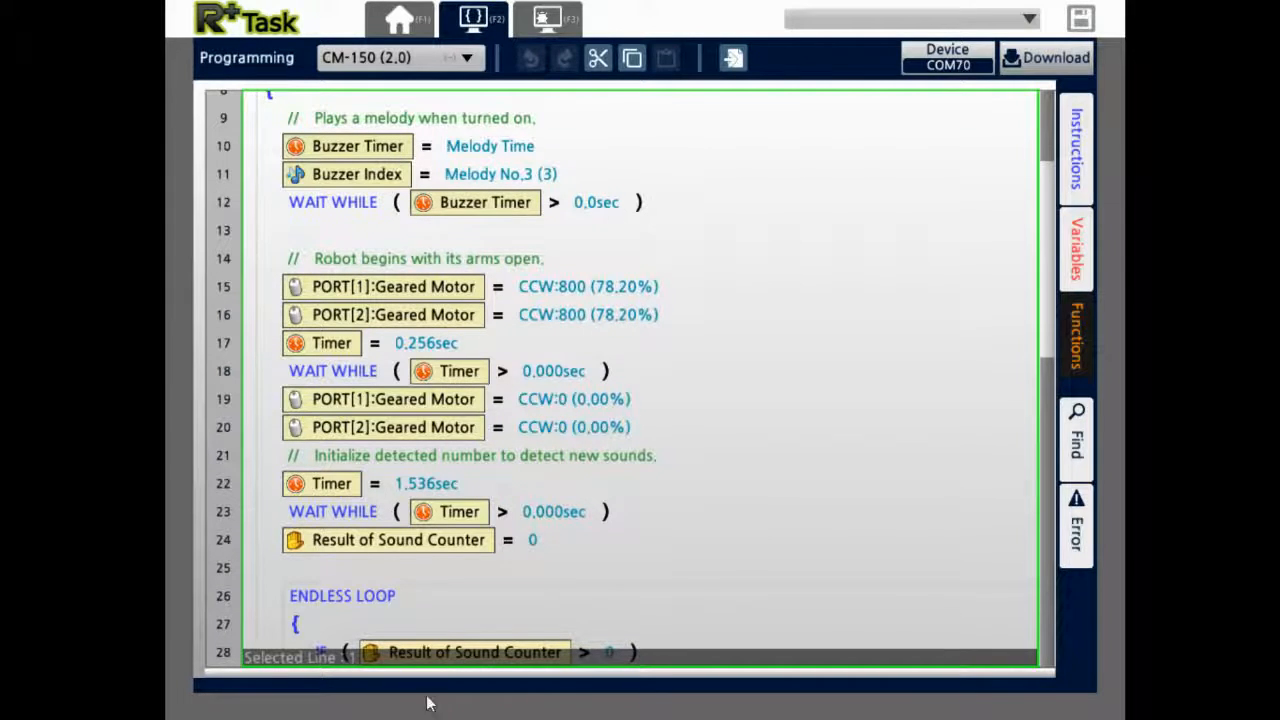
{"action": "left_click", "coordinate": [356, 146]}
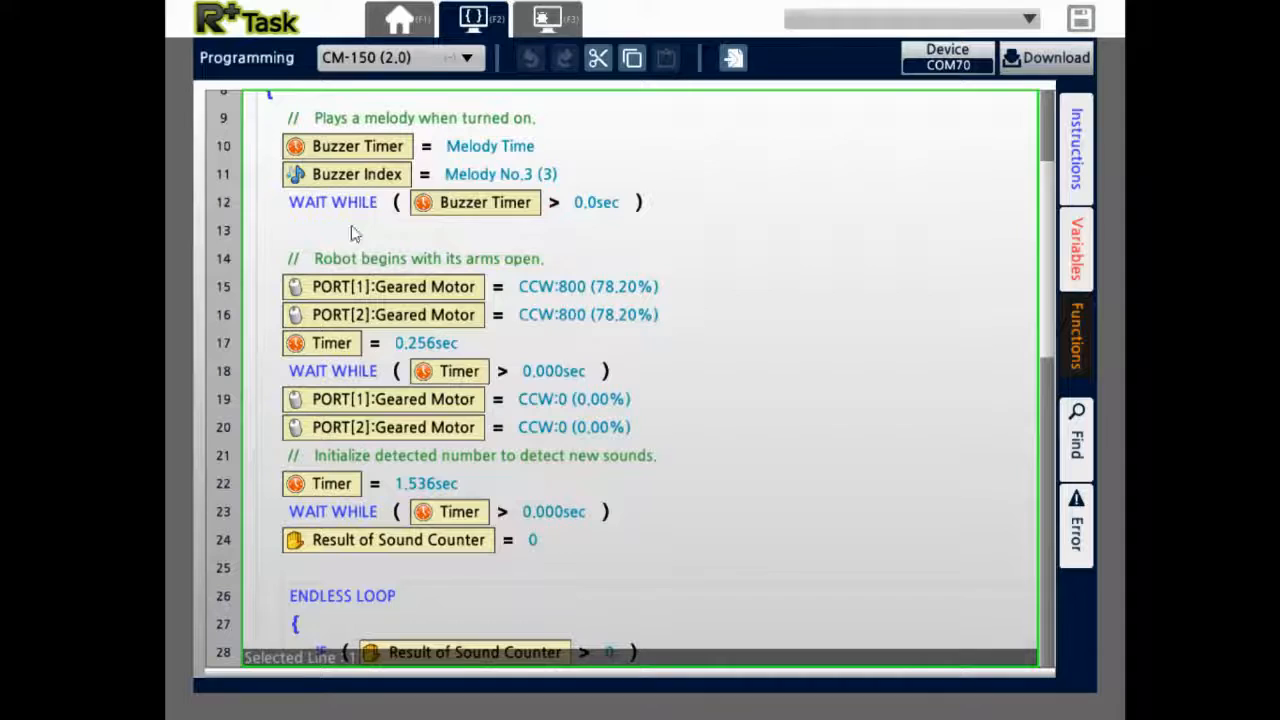
{"action": "left_click", "coordinate": [500, 174]}
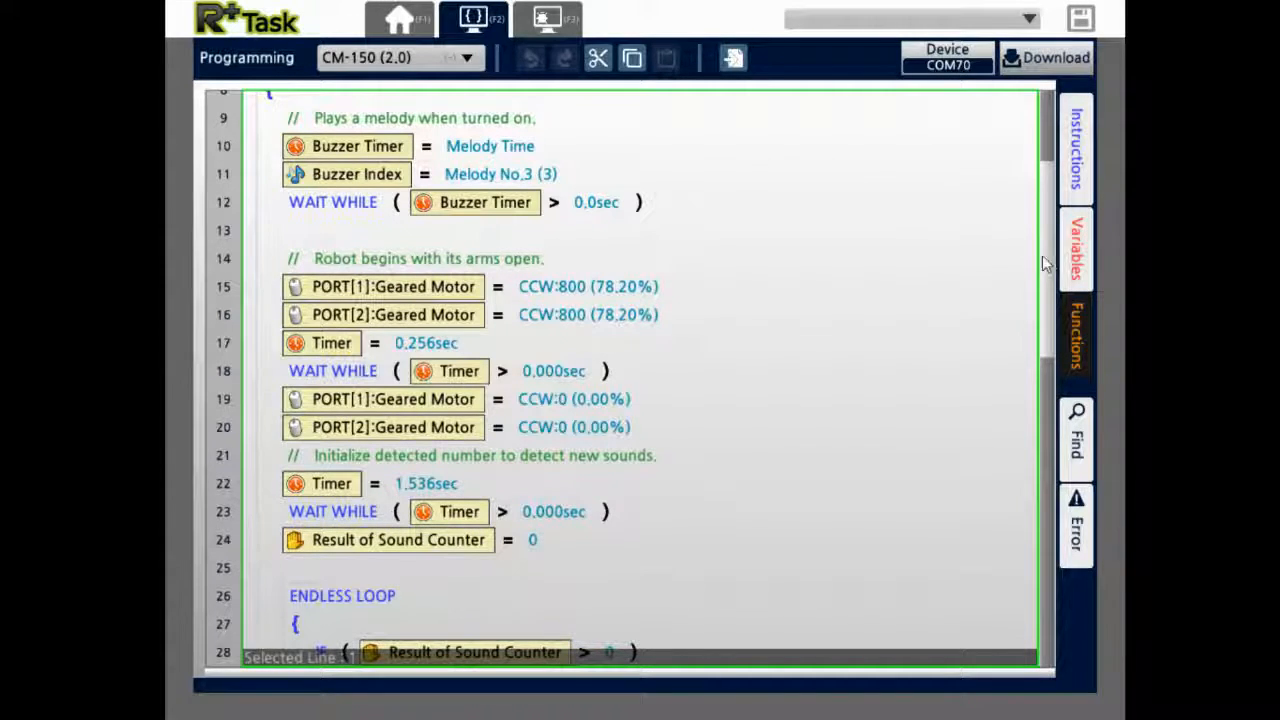
{"action": "scroll", "scroll_direction": "down", "scroll_amount": 3}
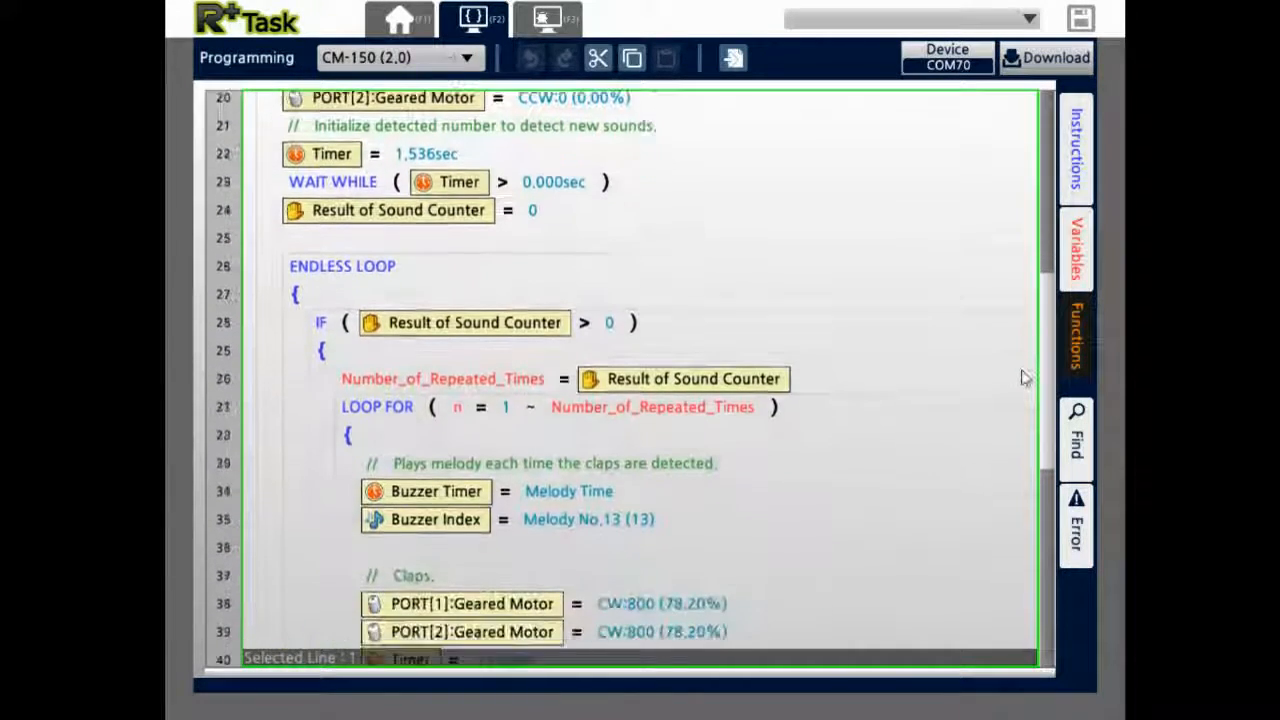
{"action": "scroll", "scroll_direction": "down", "scroll_amount": 3}
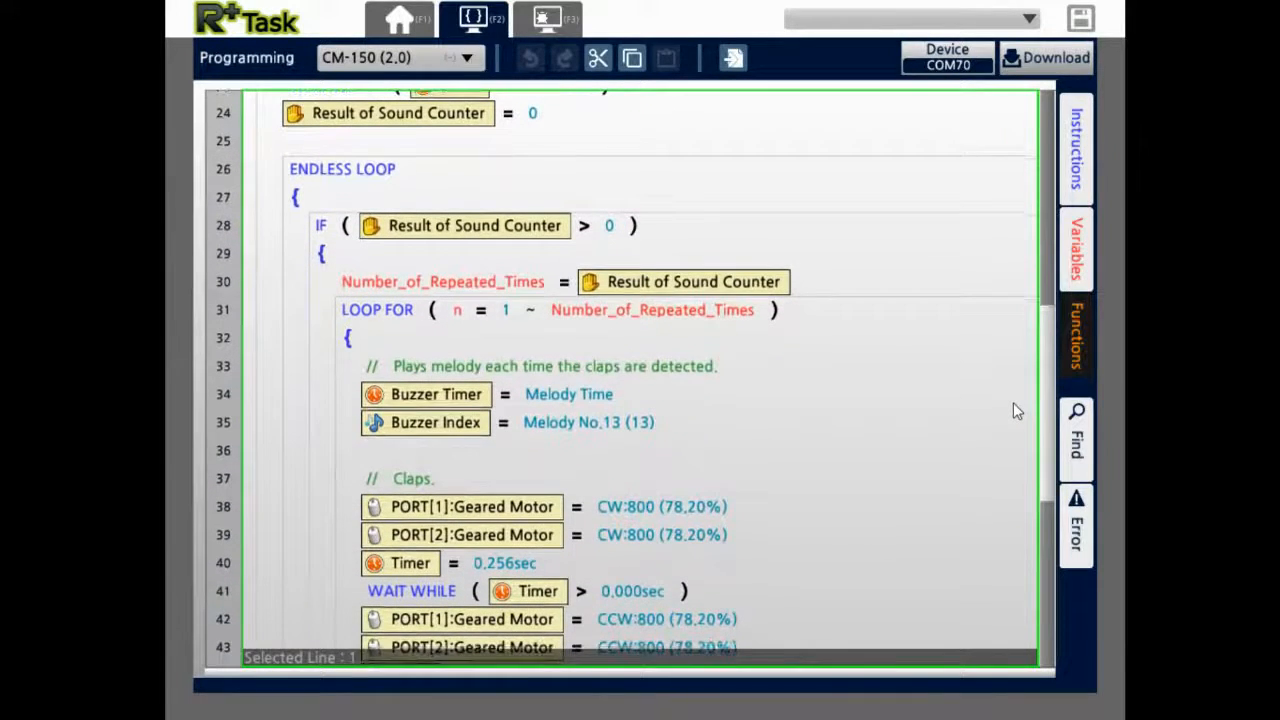
{"action": "left_click", "coordinate": [464, 225]}
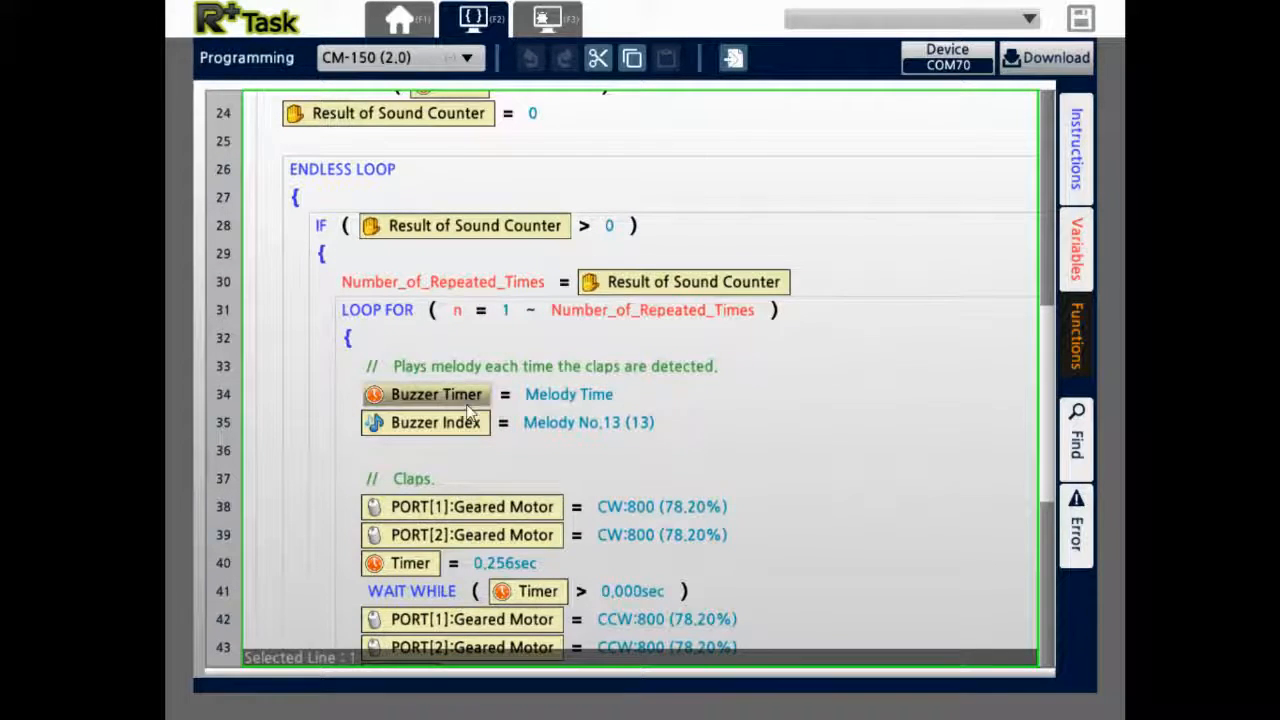
{"action": "scroll", "scroll_direction": "down", "scroll_amount": 3}
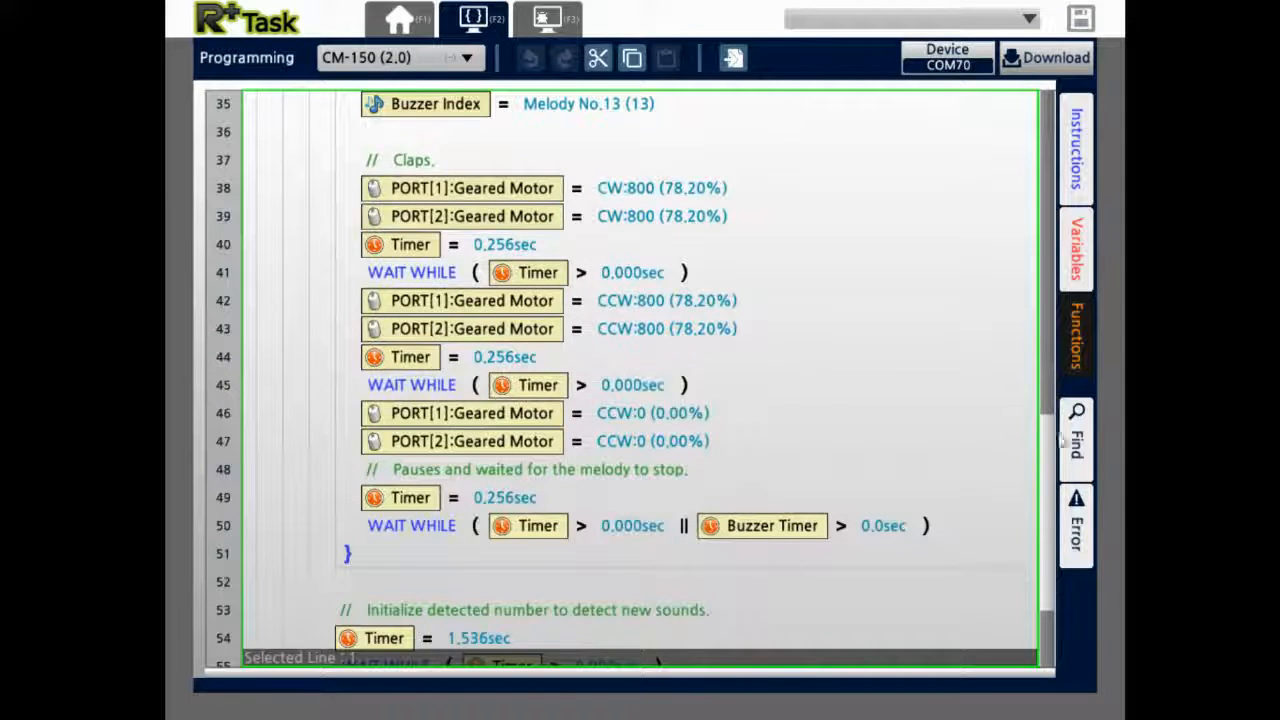
{"action": "mouse_move", "coordinate": [1050, 480]}
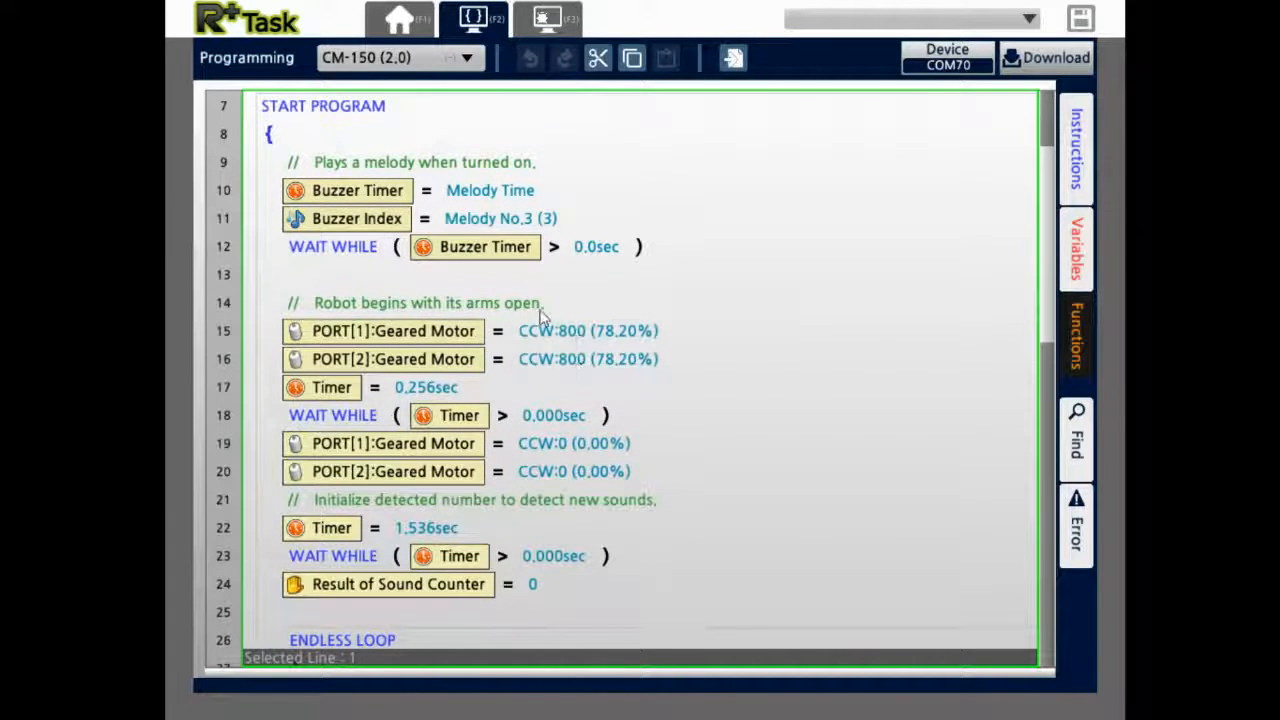
{"action": "left_click", "coordinate": [332, 246]}
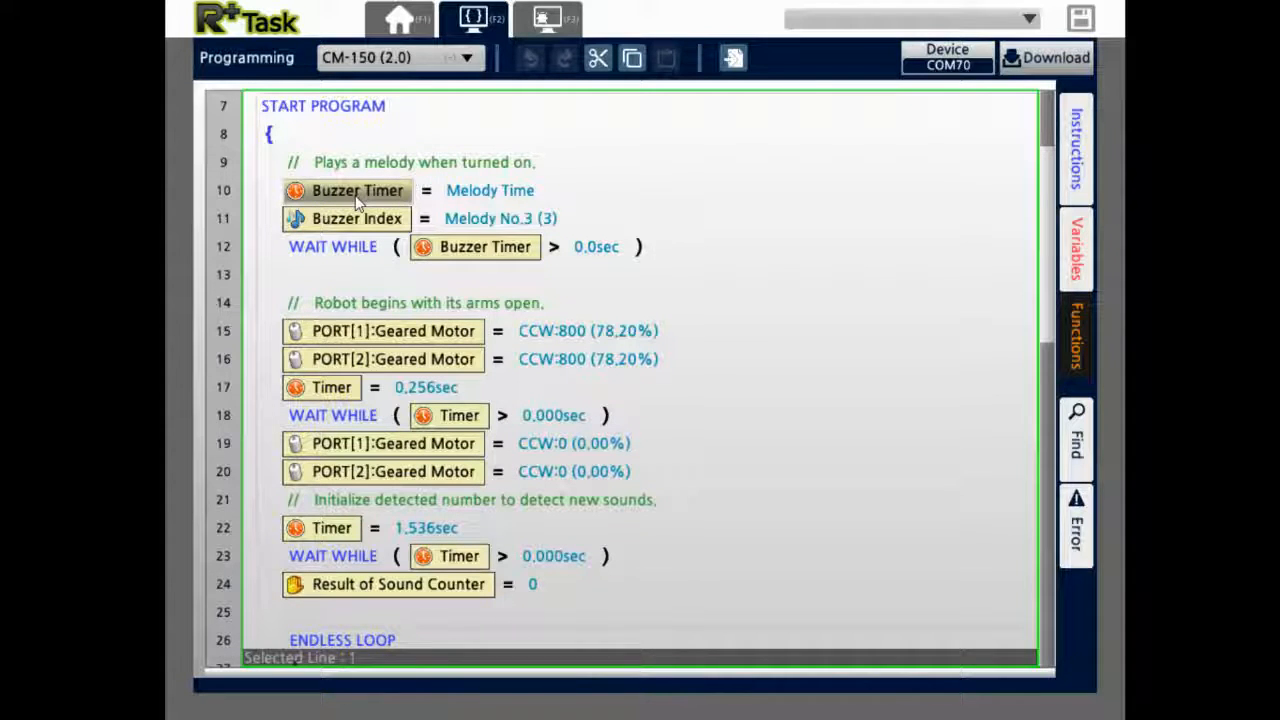
Step: Open line 10's Buzzer Timer settings and view the Buzzer Index and Buzzer Timer details
{"action": "double_click", "coordinate": [357, 190]}
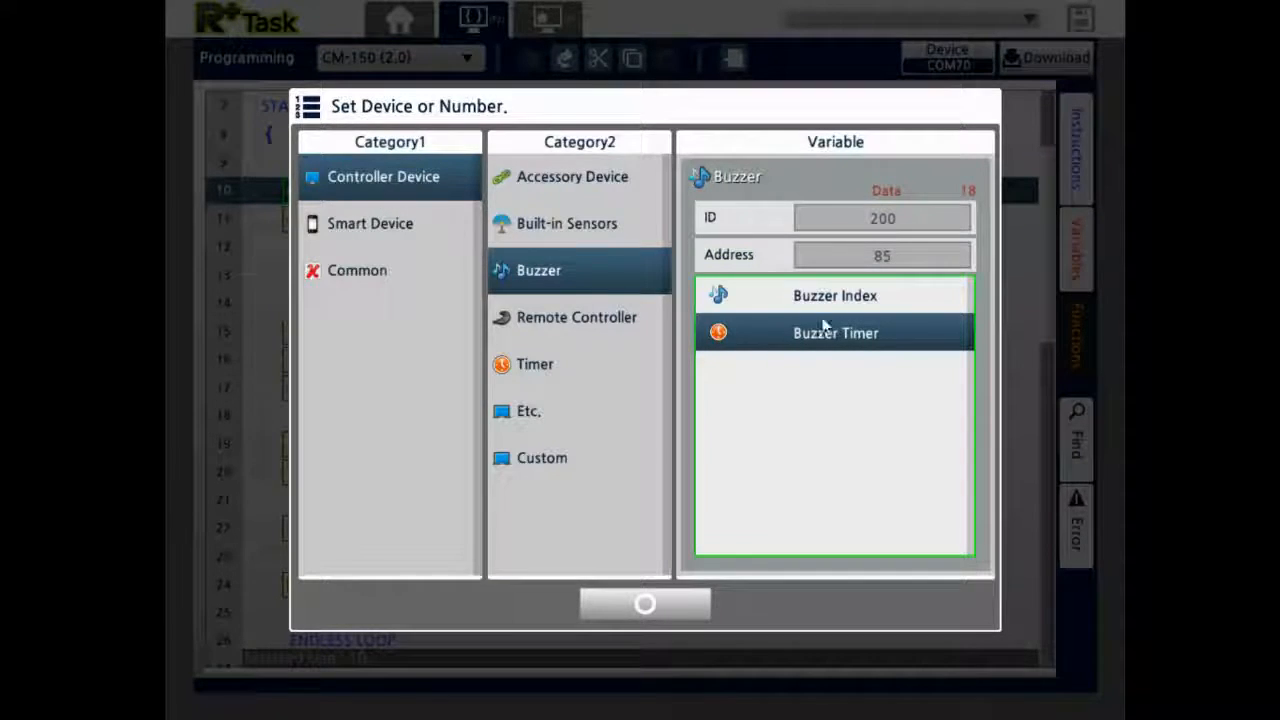
{"action": "left_click", "coordinate": [834, 295]}
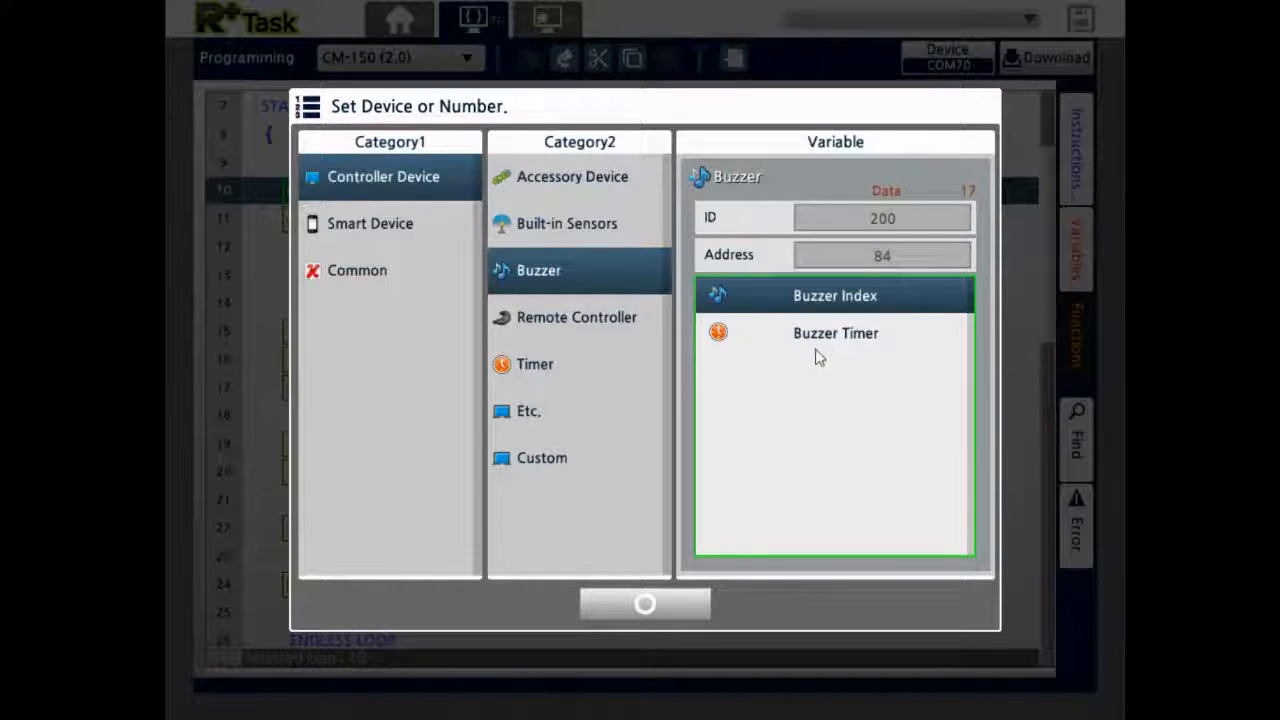
{"action": "left_click", "coordinate": [835, 333]}
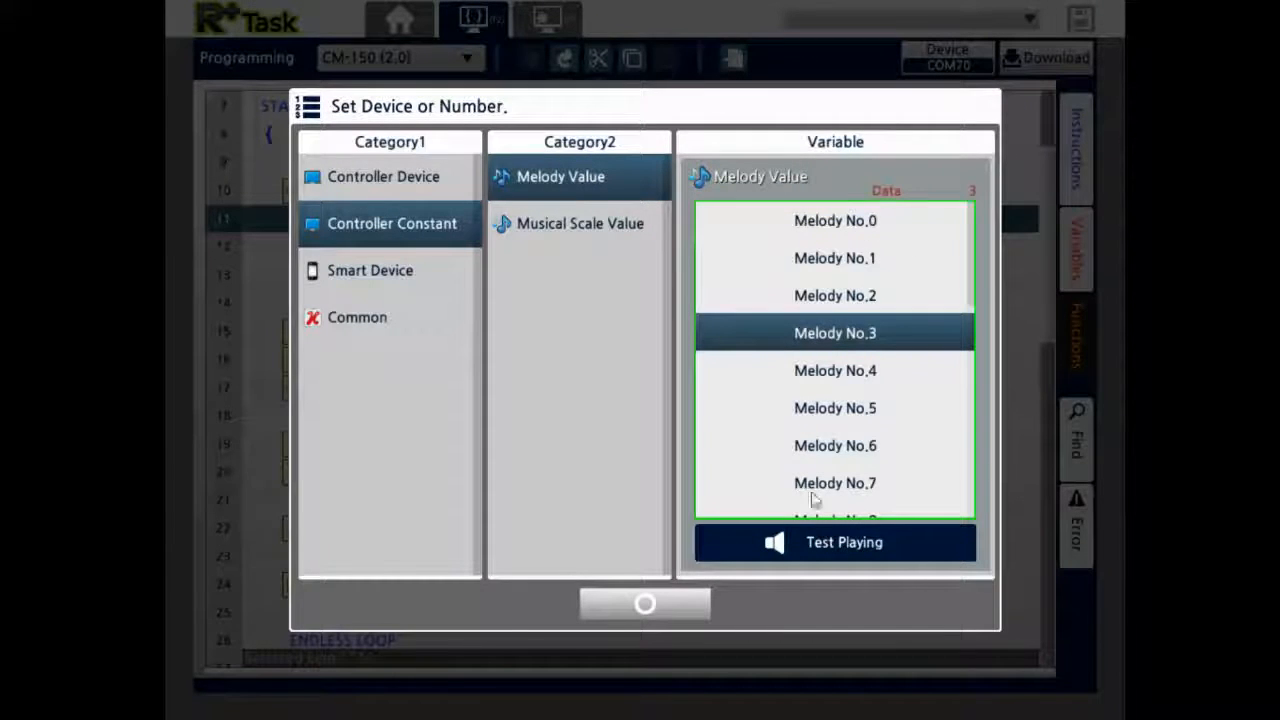
Step: Preview Melody No.3 twice, then select Melody No.6 and preview it
{"action": "left_click", "coordinate": [843, 542]}
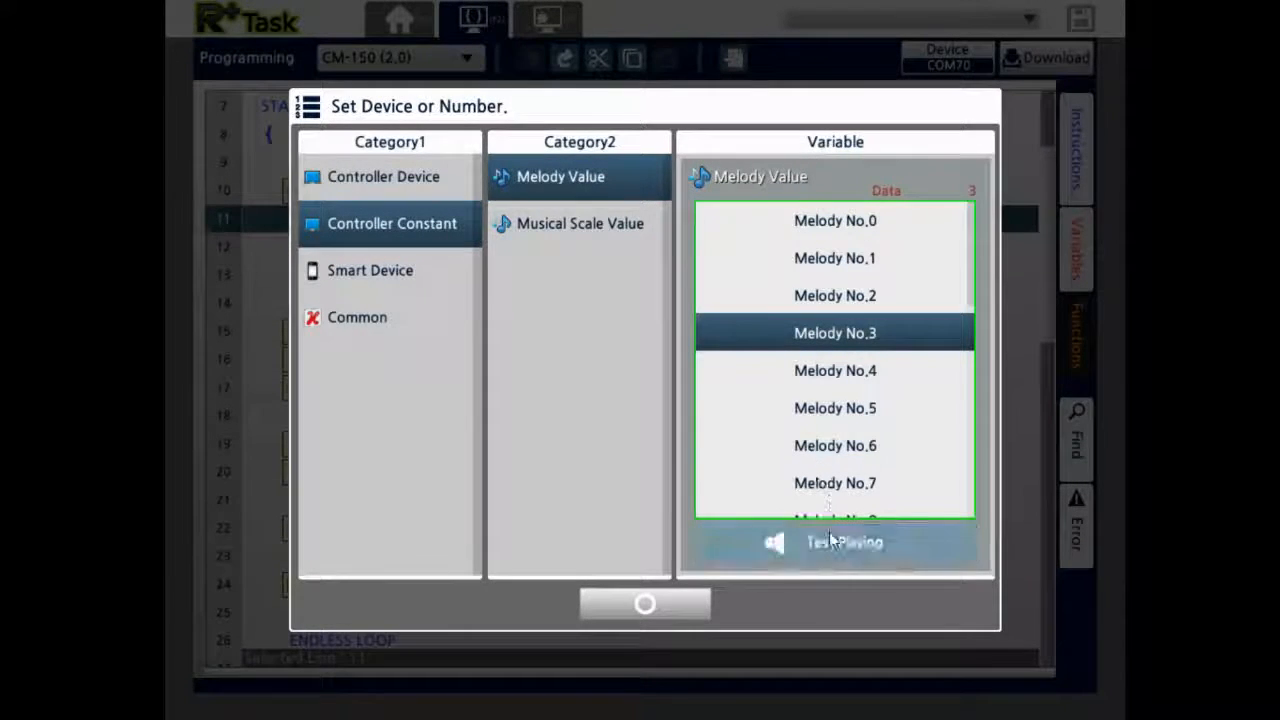
{"action": "left_click", "coordinate": [835, 541]}
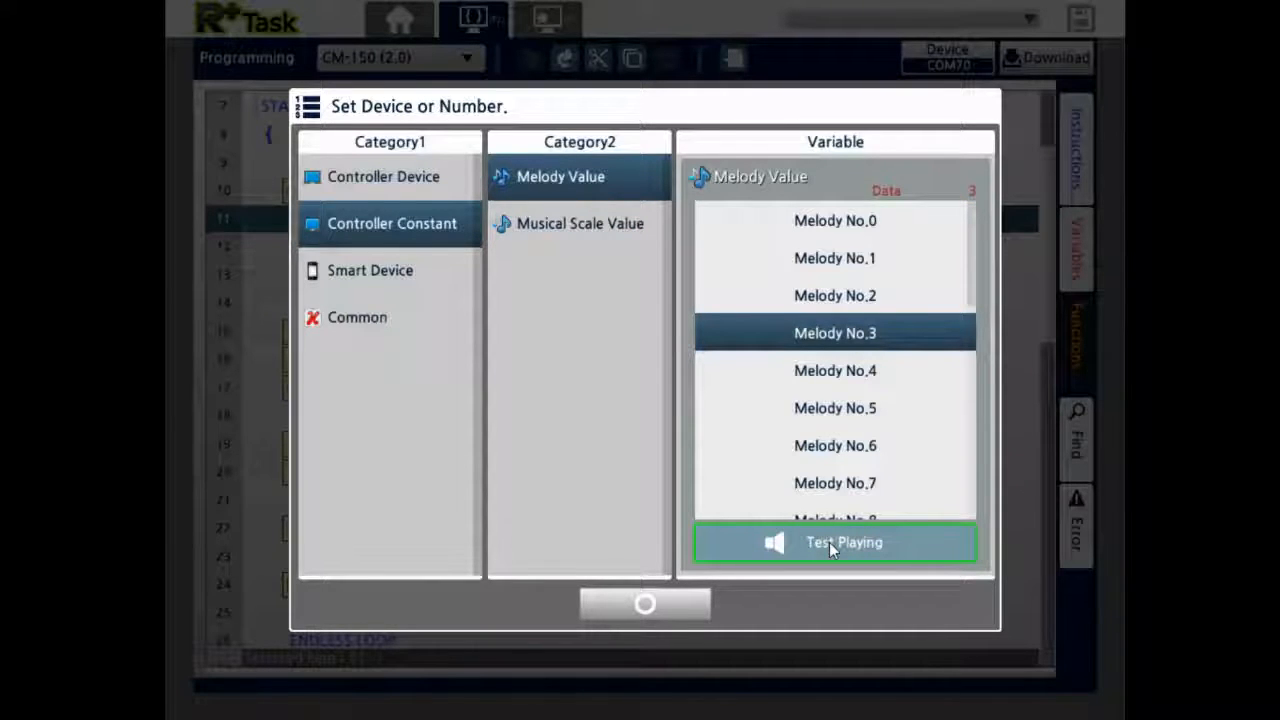
{"action": "left_click", "coordinate": [834, 445]}
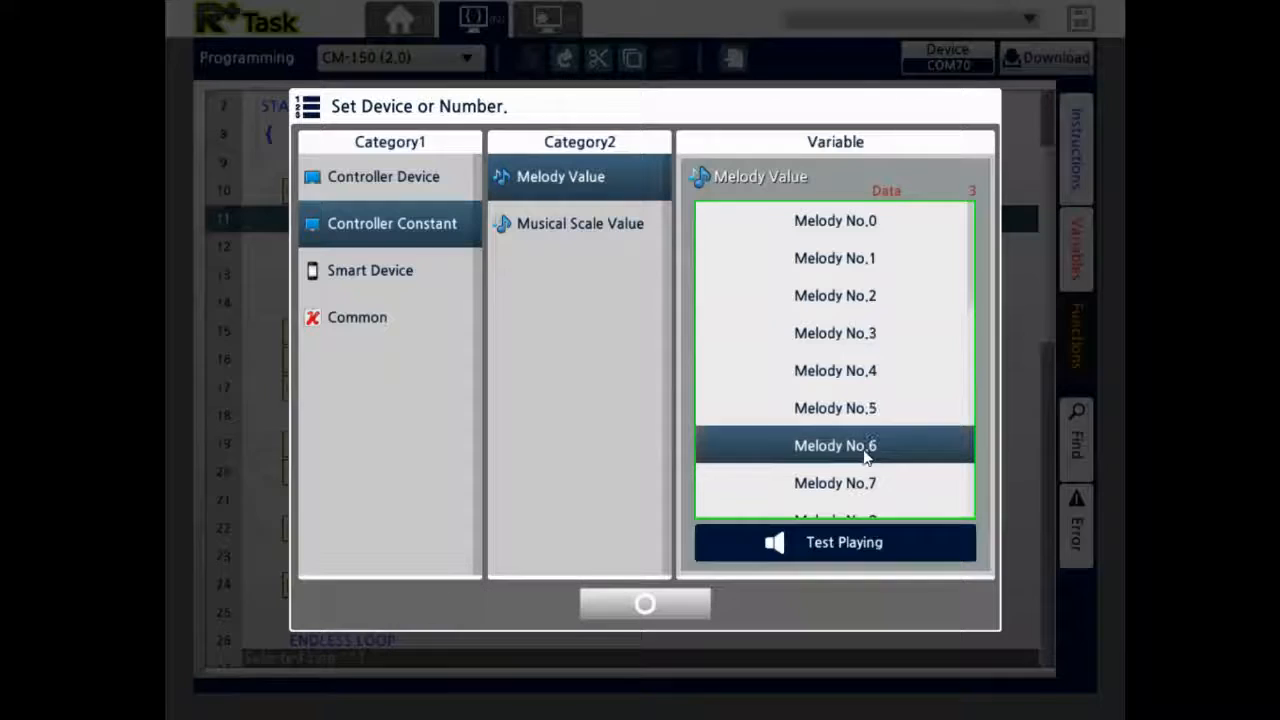
{"action": "left_click", "coordinate": [834, 542]}
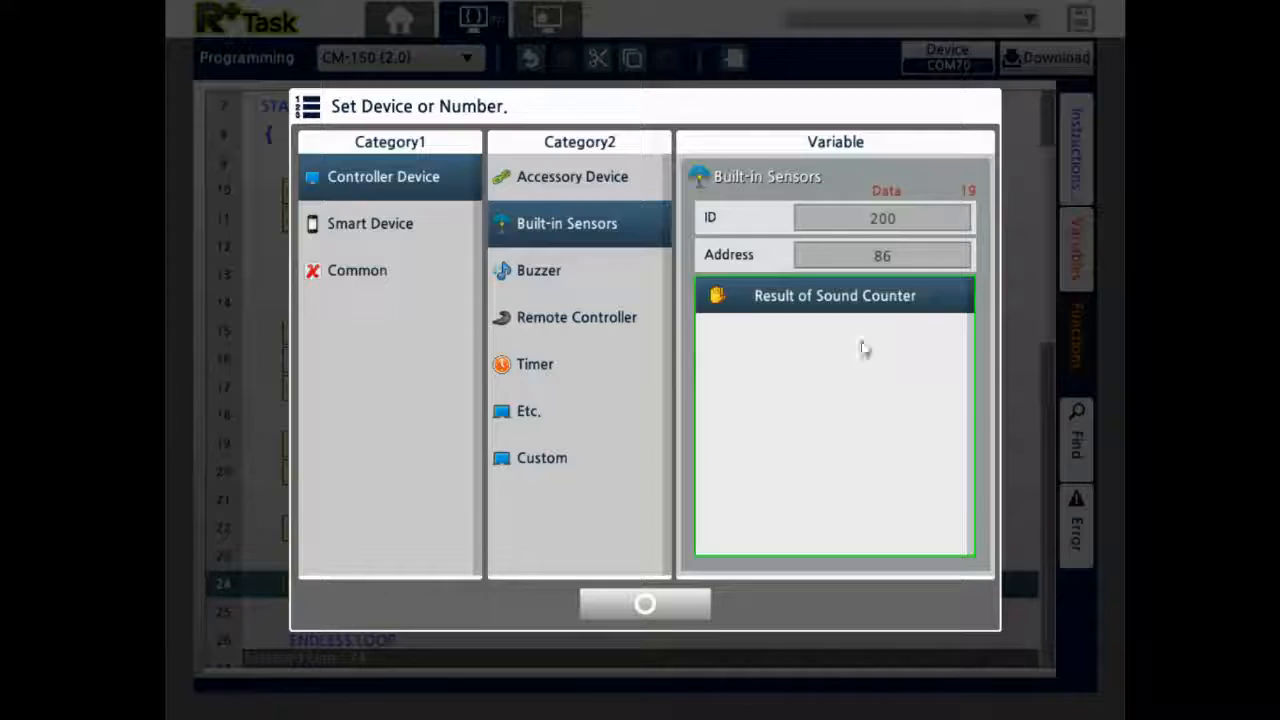
Step: Close the line 24 Sound Counter settings dialog and return to the Seal code
{"action": "left_click", "coordinate": [644, 603]}
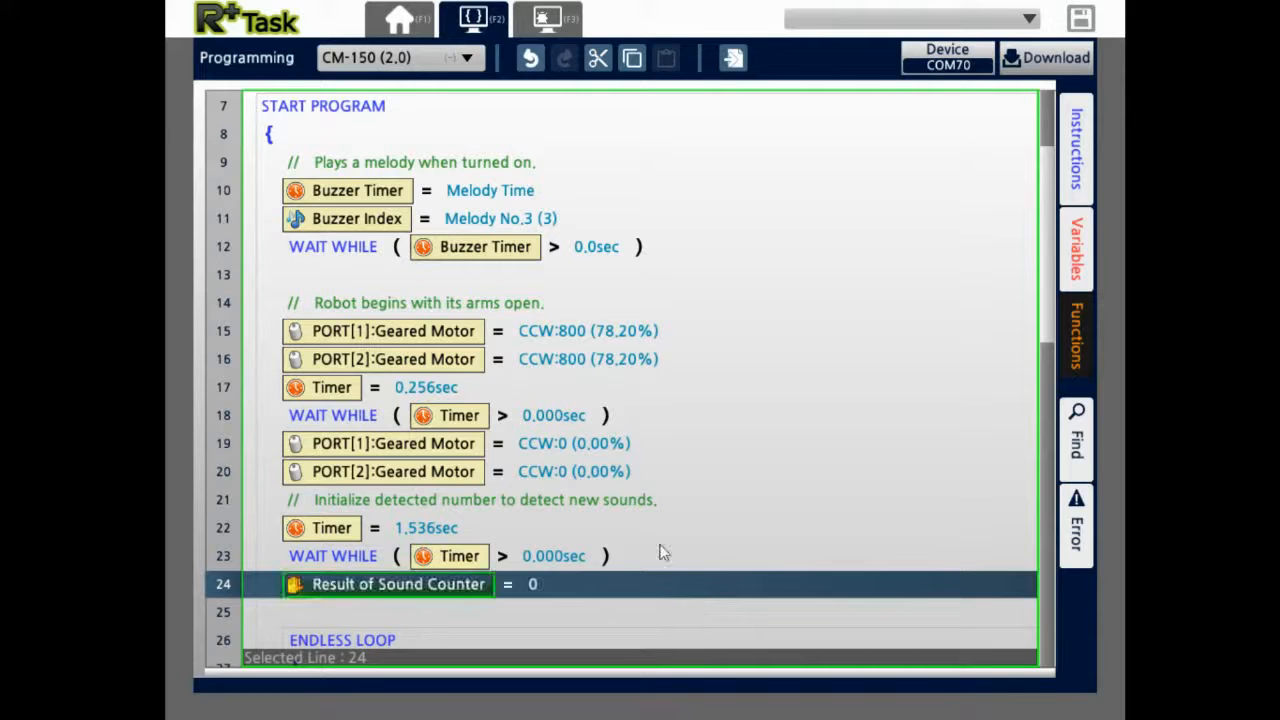
{"action": "left_click", "coordinate": [532, 584]}
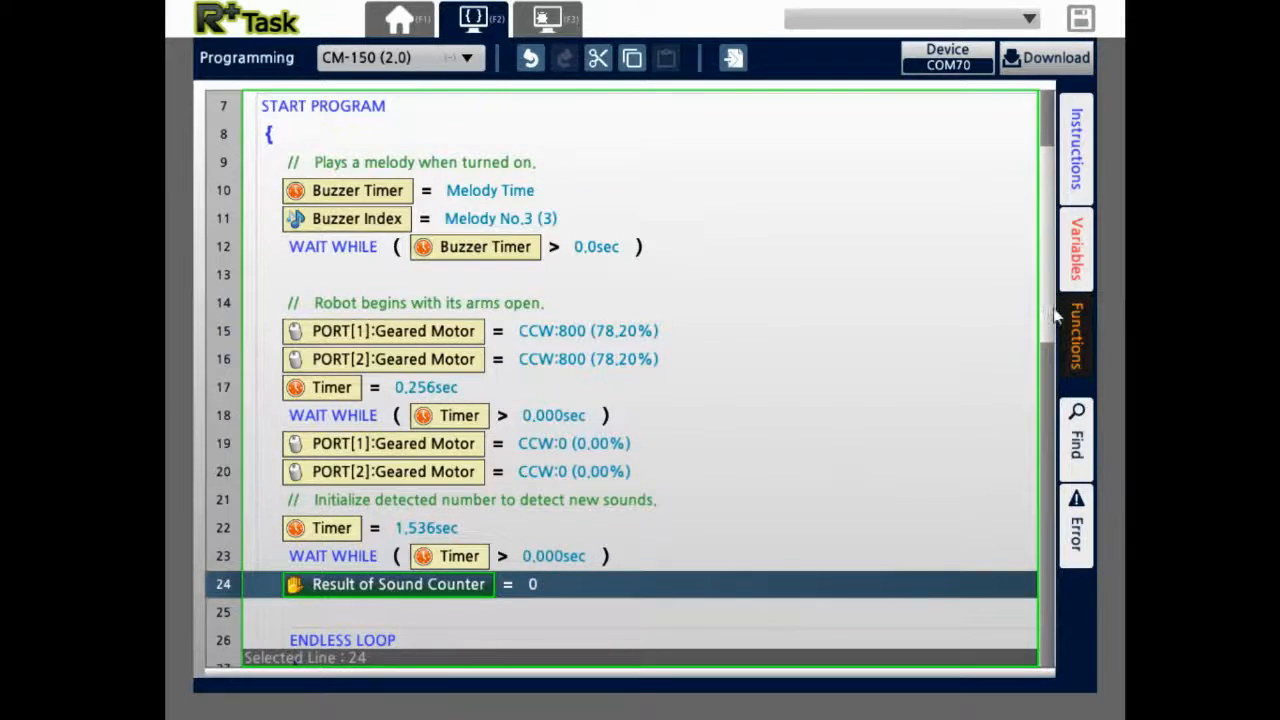
Step: Scroll down to the ENDLESS LOOP block and its sound-counter IF condition
{"action": "scroll", "scroll_direction": "down", "scroll_amount": 3}
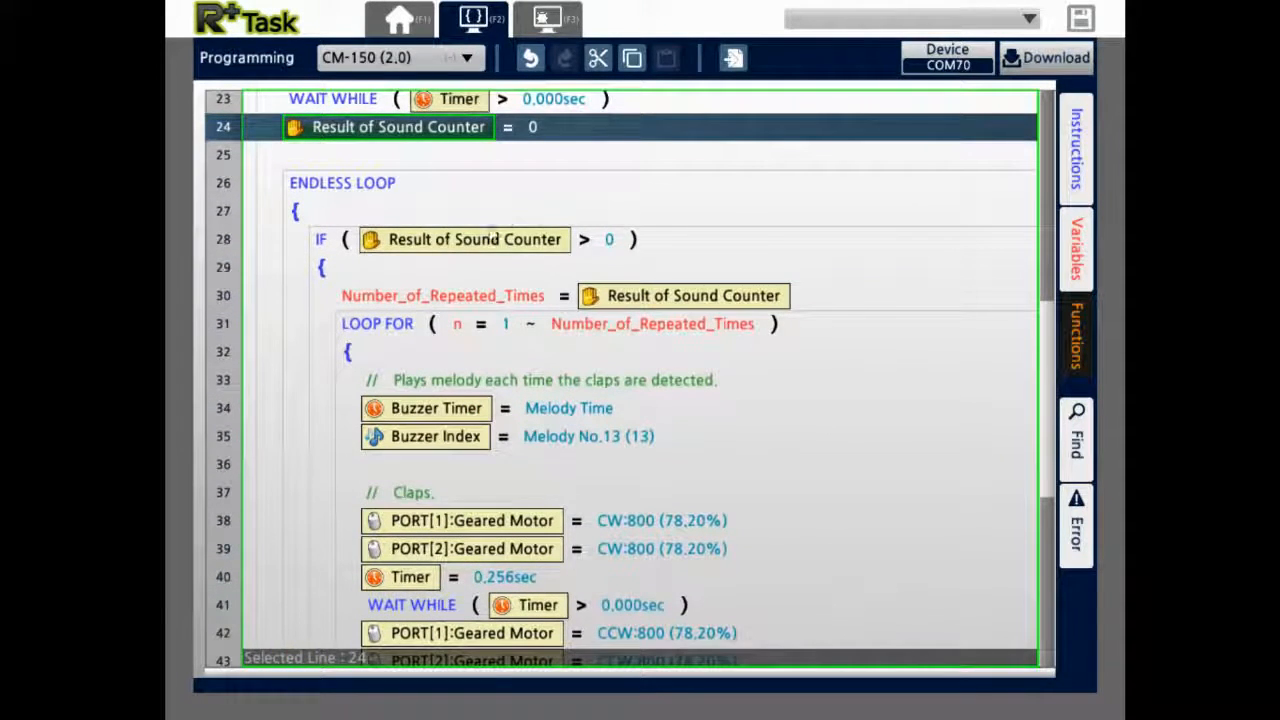
{"action": "double_click", "coordinate": [387, 127]}
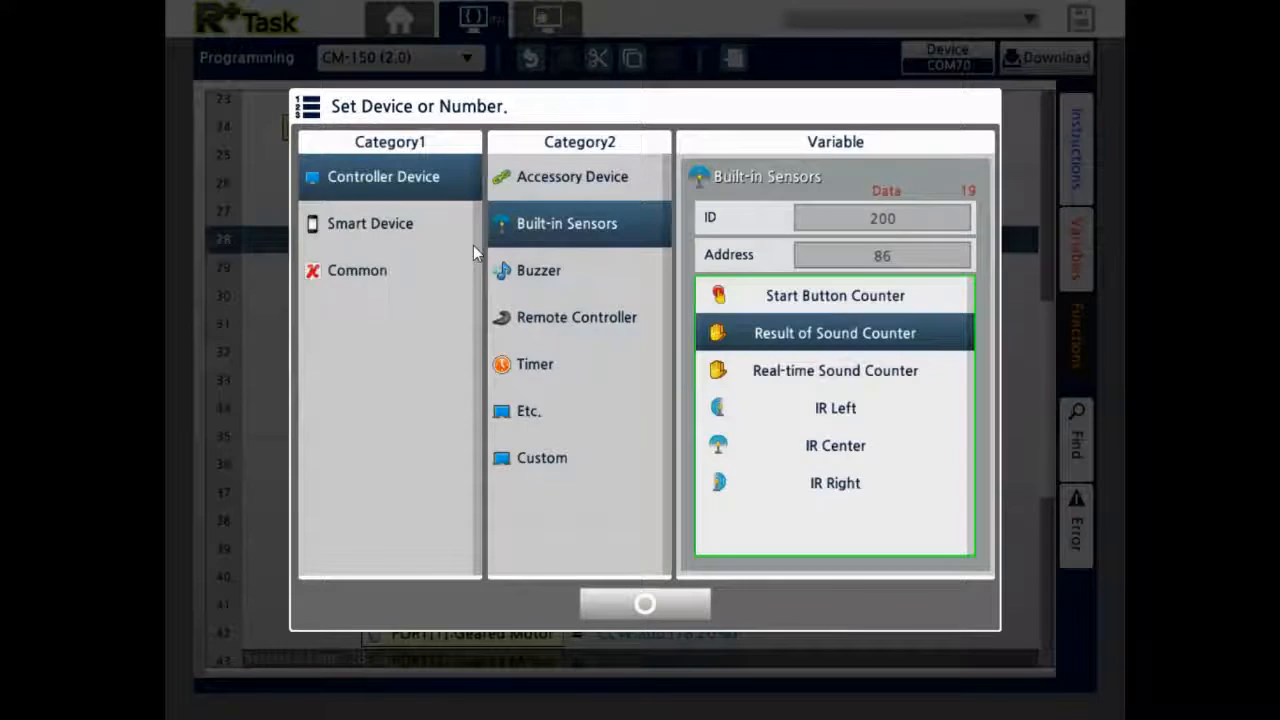
{"action": "mouse_move", "coordinate": [745, 408]}
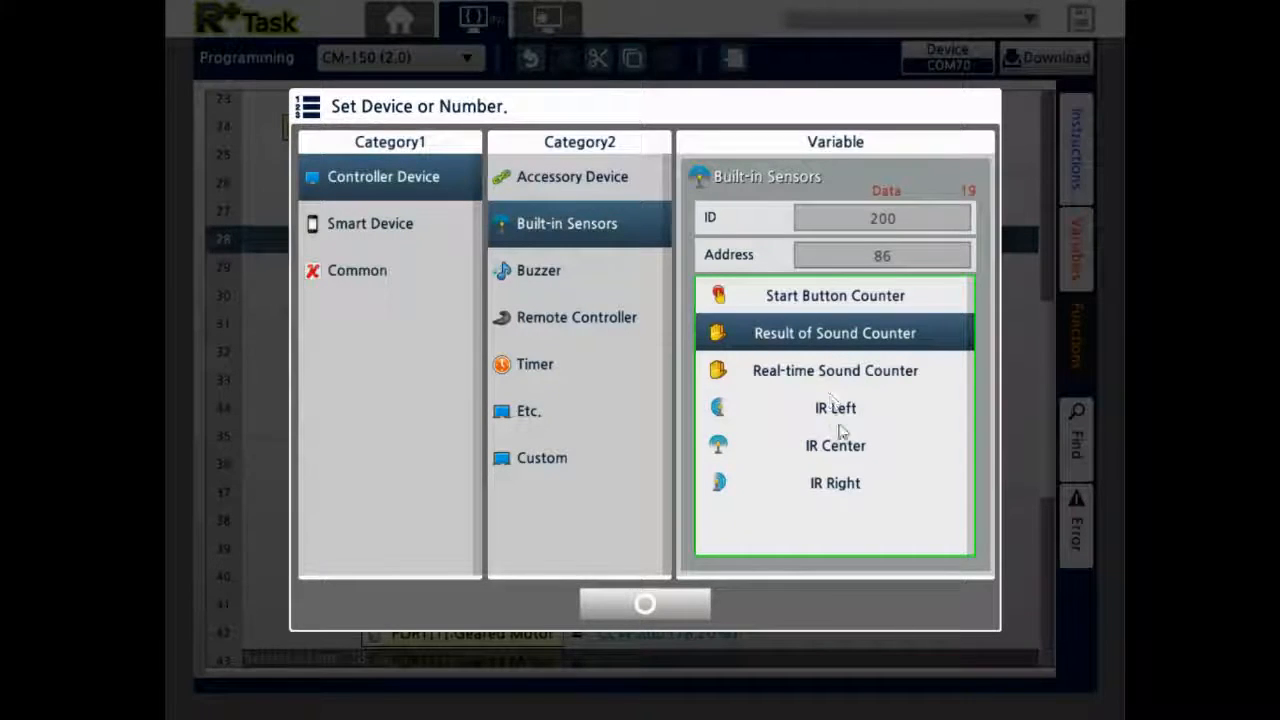
{"action": "mouse_move", "coordinate": [857, 446]}
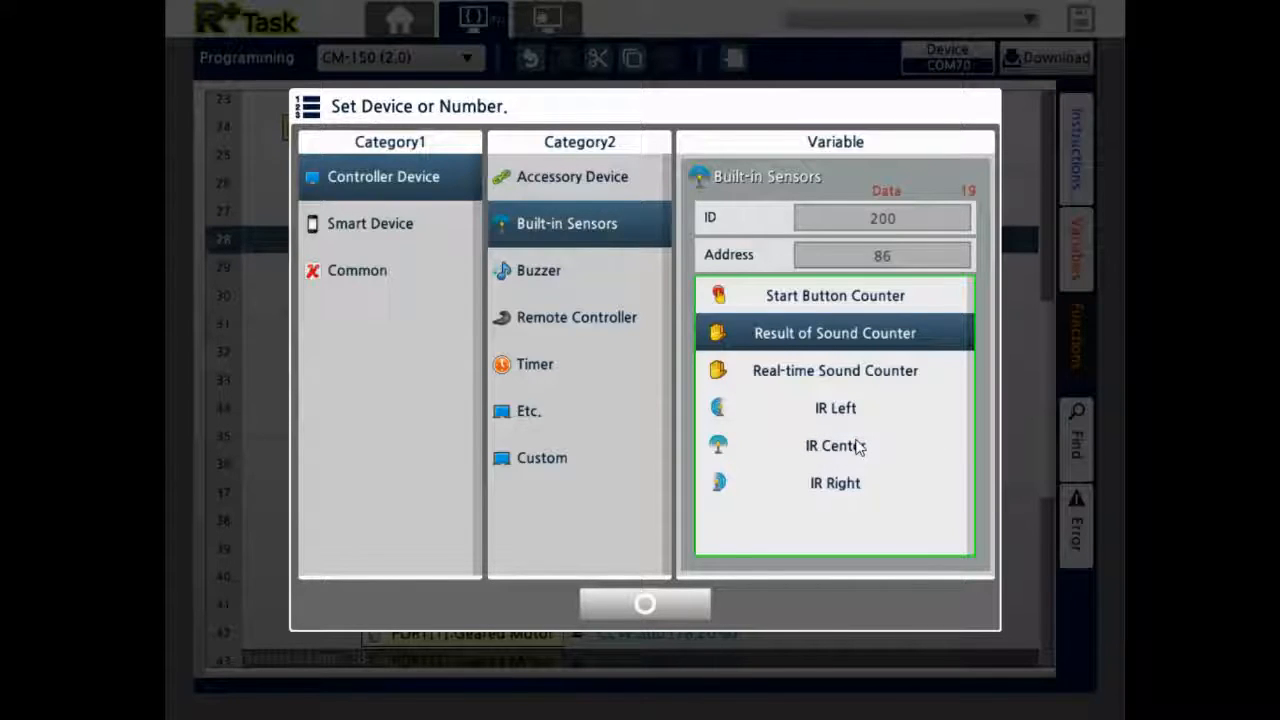
{"action": "mouse_move", "coordinate": [728, 458]}
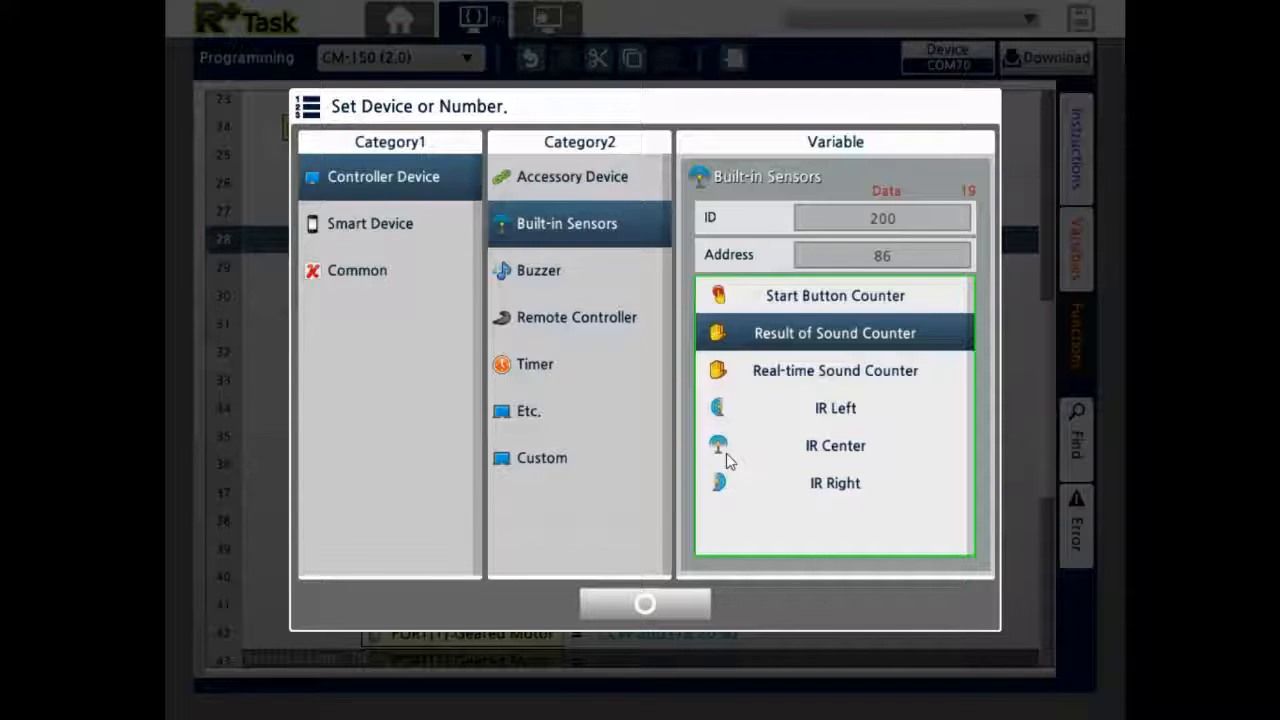
{"action": "mouse_move", "coordinate": [1065, 325]}
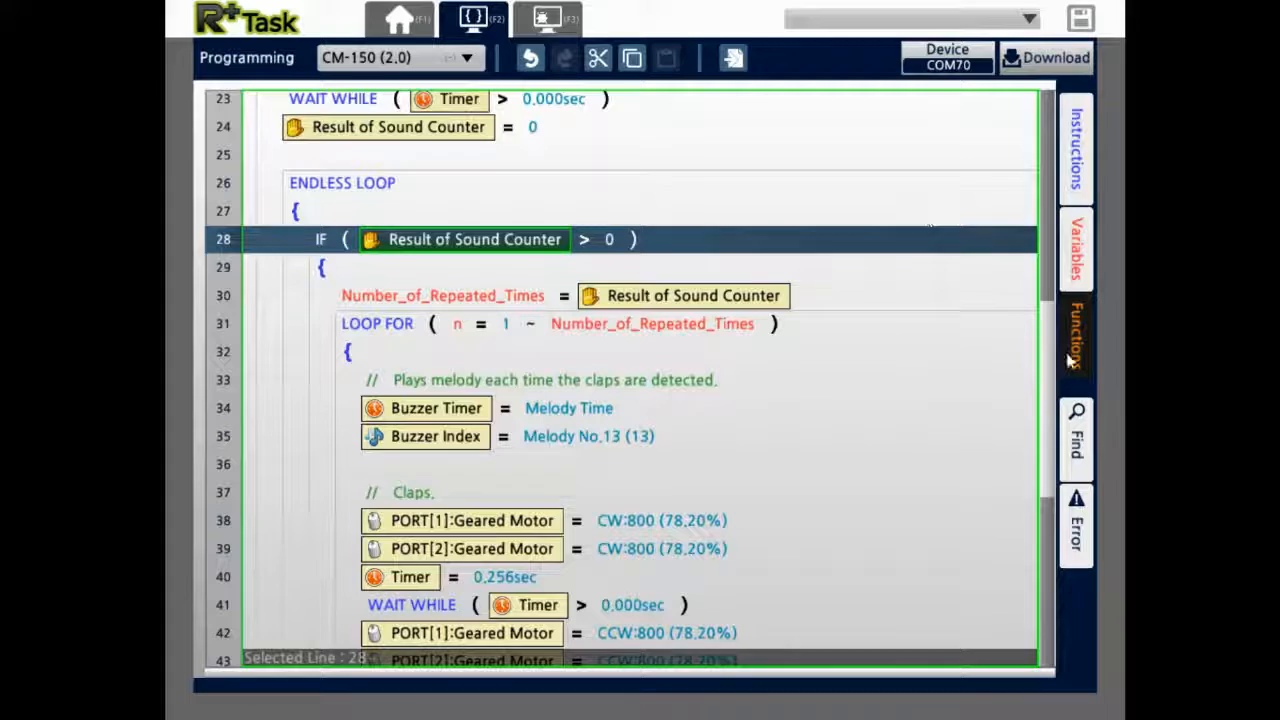
{"action": "mouse_move", "coordinate": [1055, 413]}
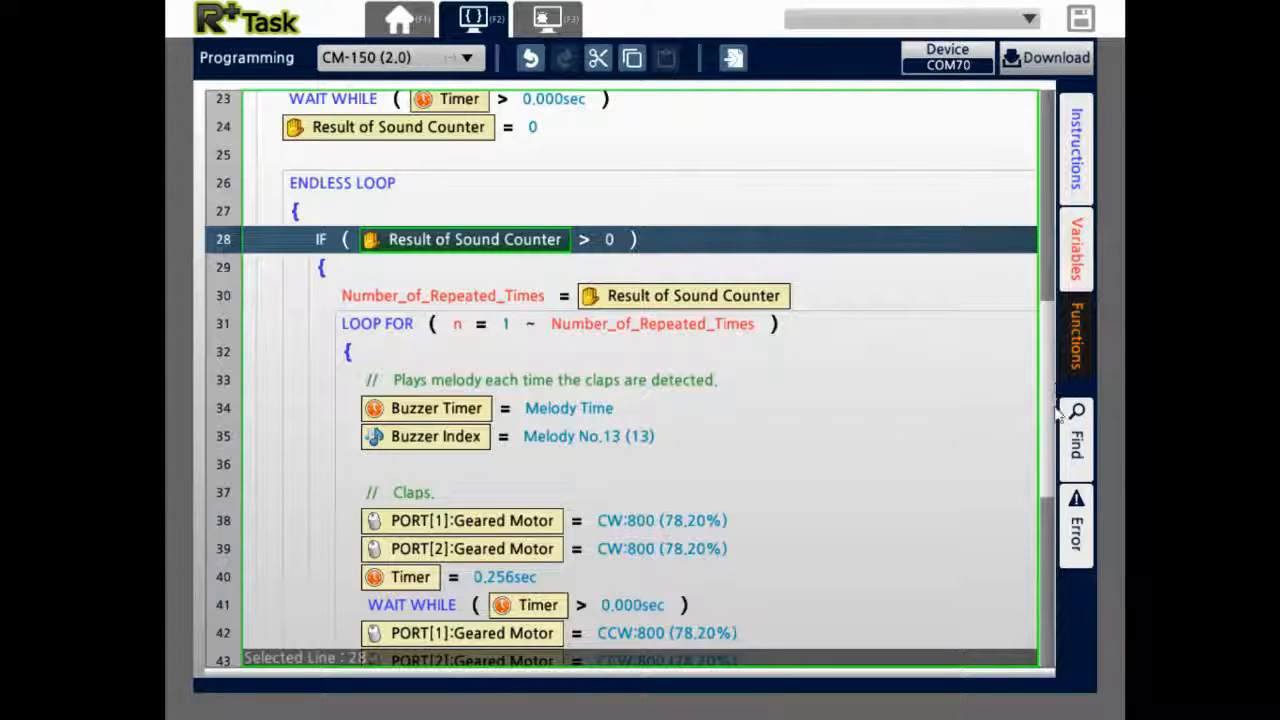
Step: Scroll to the Claps section and open line 38's PORT[1] Geared Motor settings
{"action": "scroll", "scroll_direction": "down", "scroll_amount": 3}
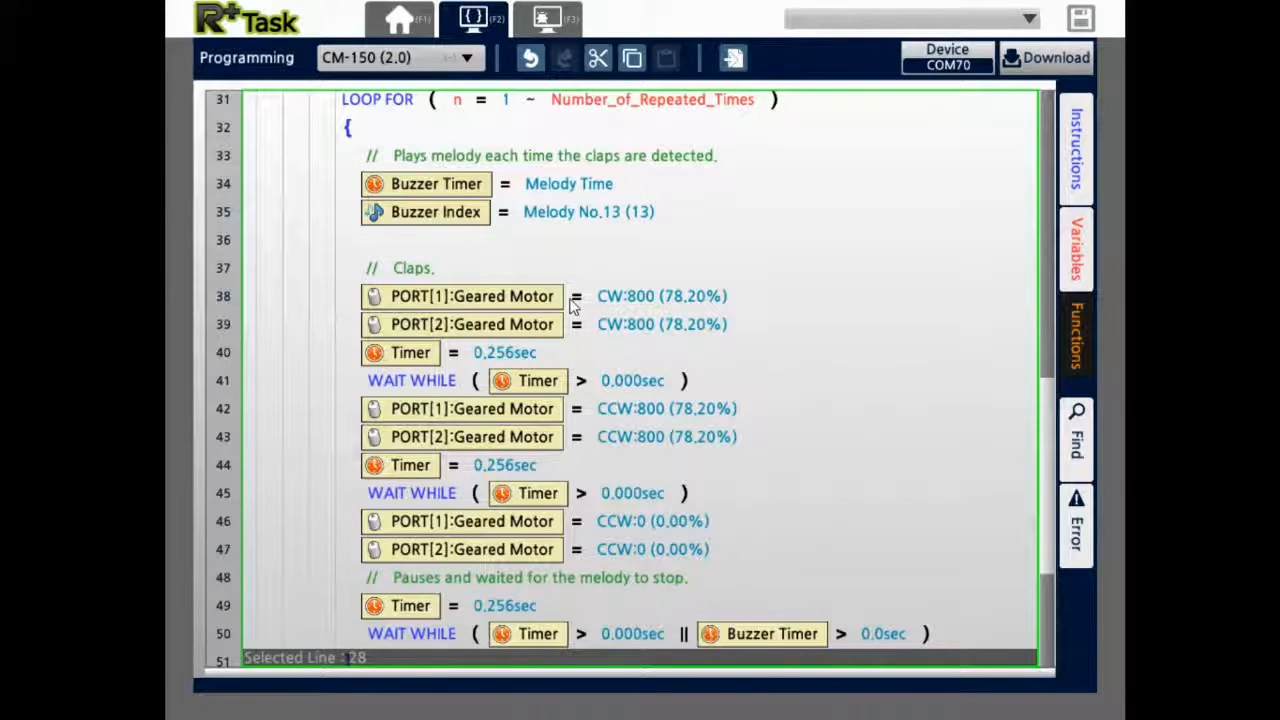
{"action": "left_click", "coordinate": [470, 296]}
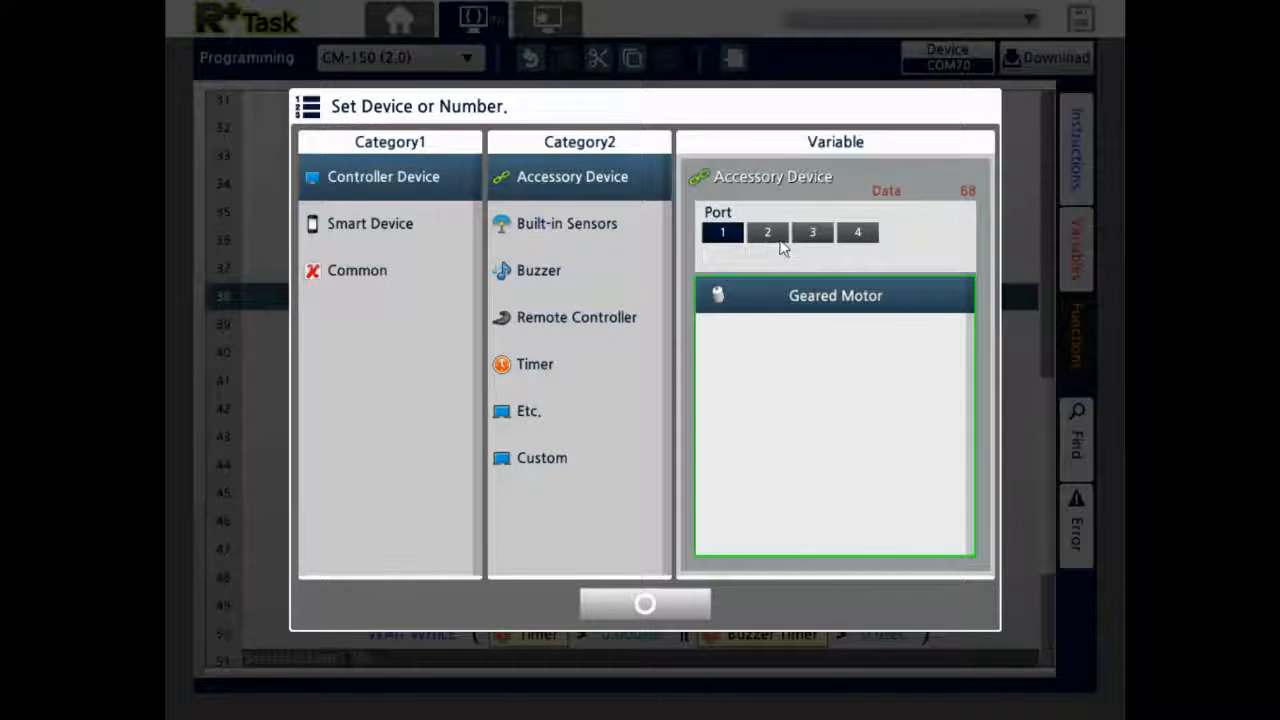
Step: Compare the device lists on ports 1–4, then put the geared motor back on port 1
{"action": "left_click", "coordinate": [767, 231]}
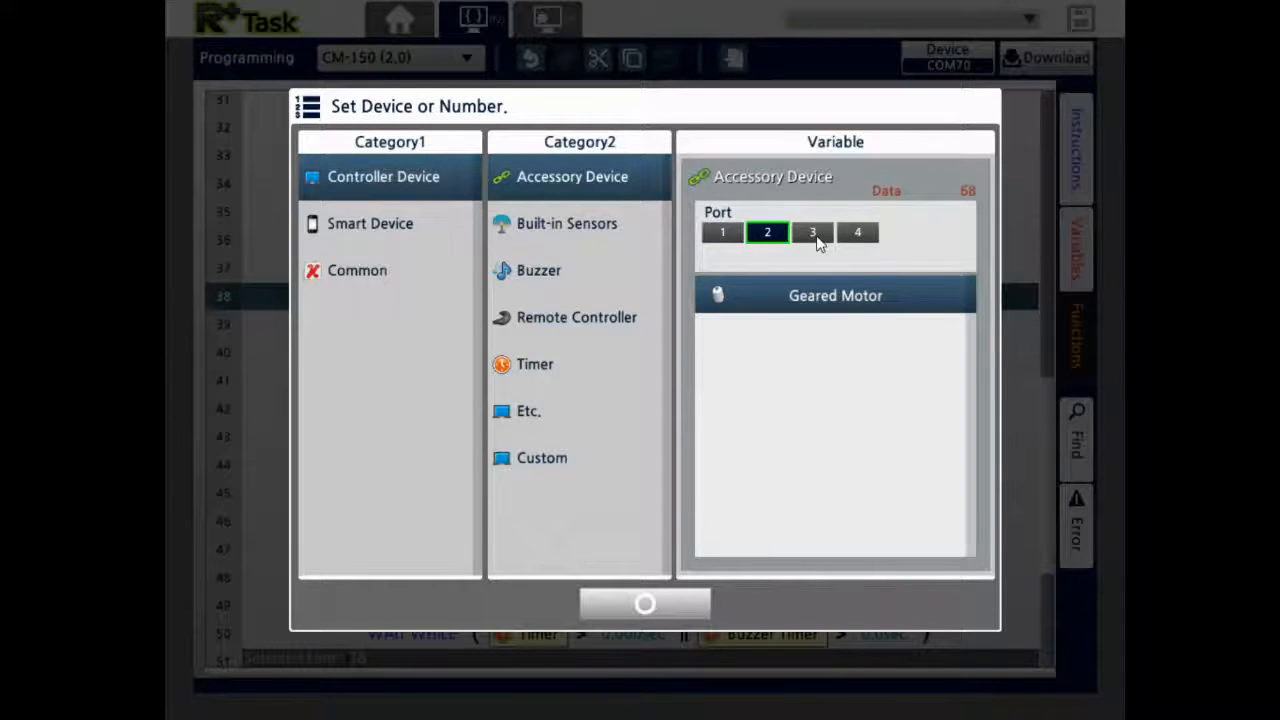
{"action": "left_click", "coordinate": [857, 232]}
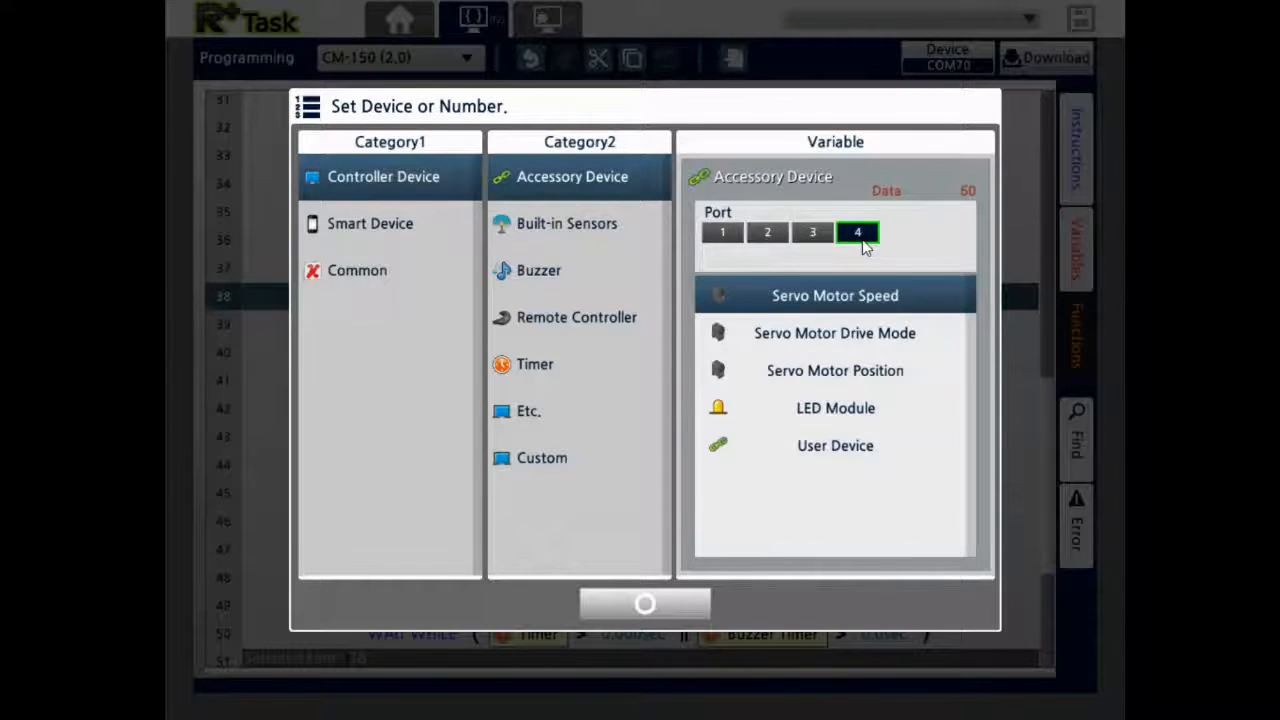
{"action": "left_click", "coordinate": [721, 231]}
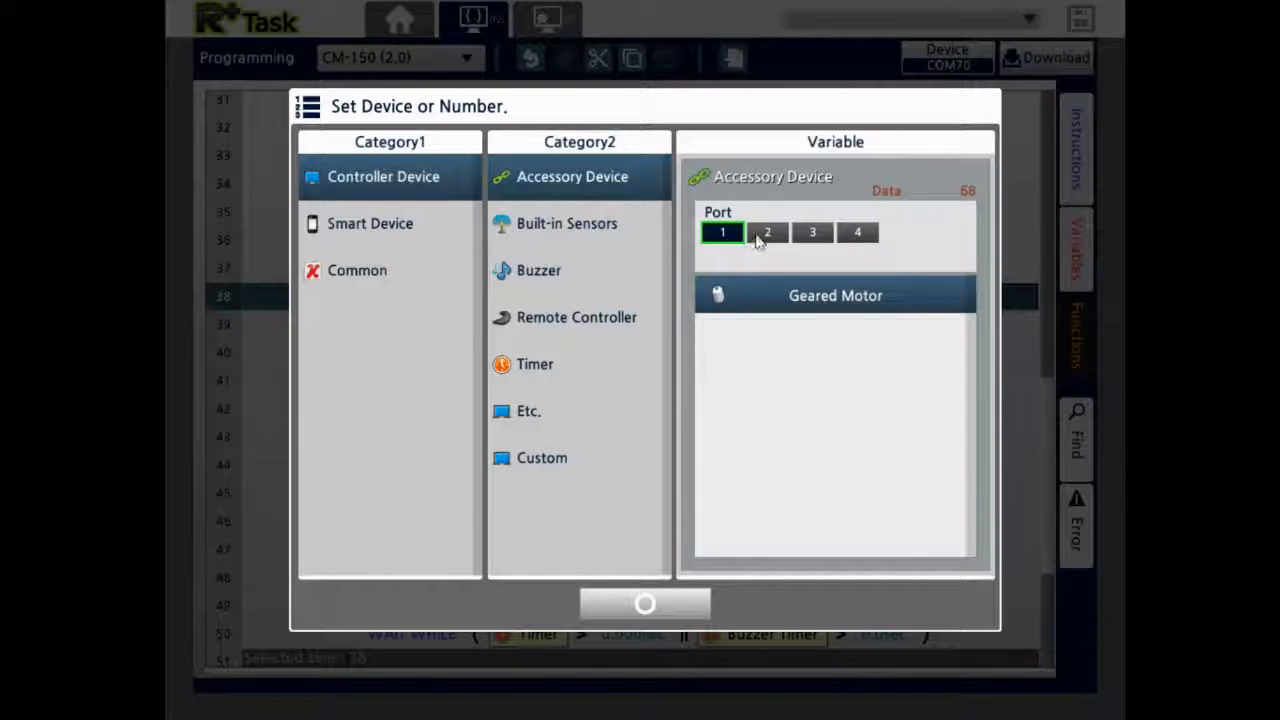
{"action": "left_click", "coordinate": [767, 231]}
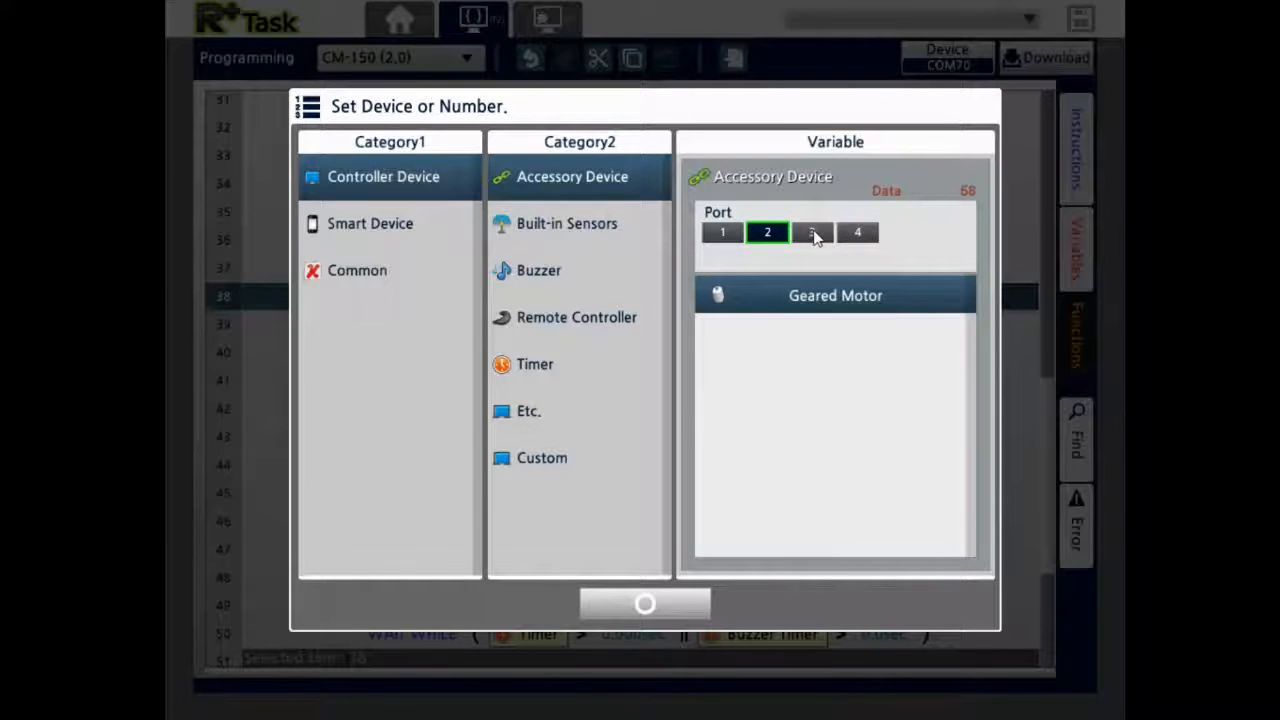
{"action": "left_click", "coordinate": [857, 231]}
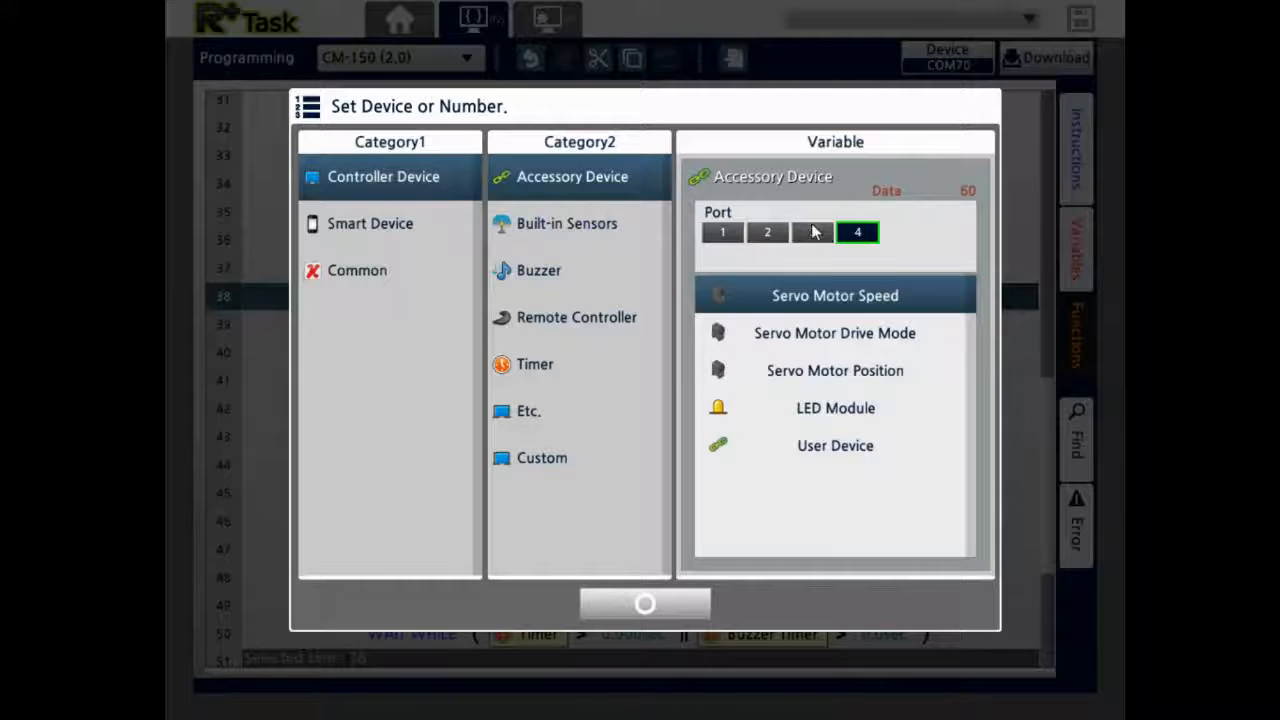
{"action": "left_click", "coordinate": [812, 232]}
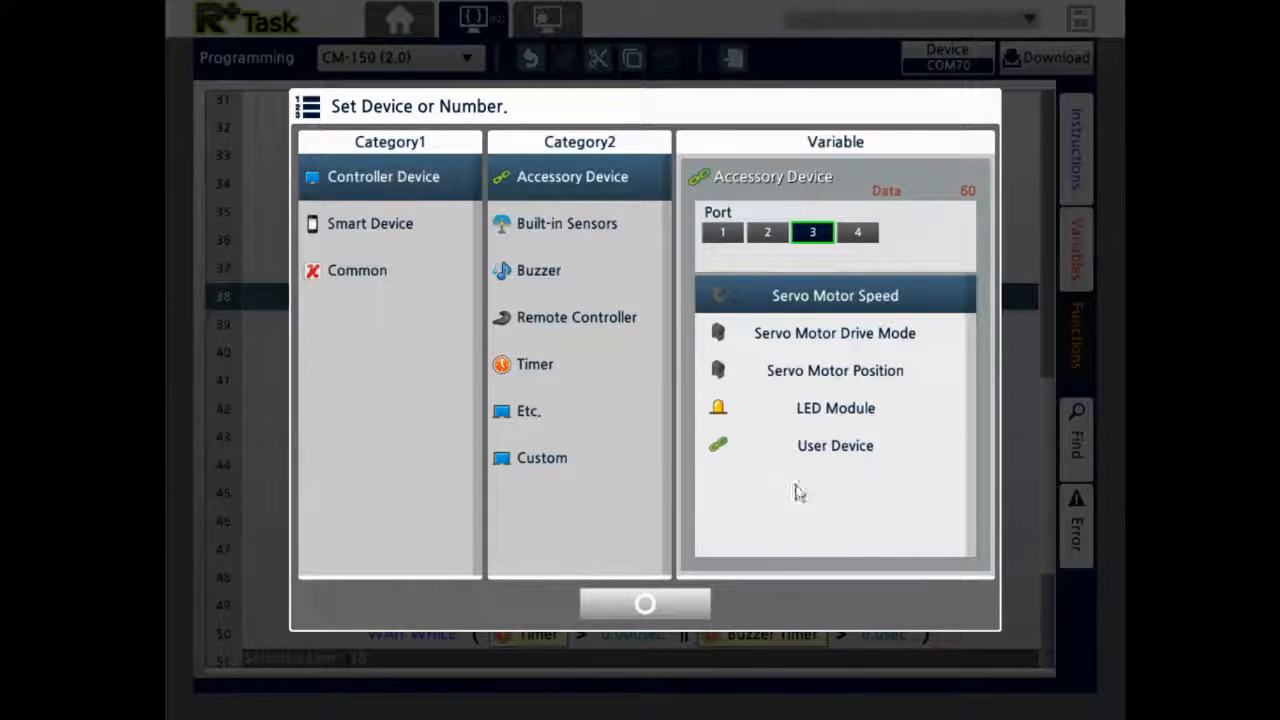
{"action": "mouse_move", "coordinate": [905, 373]}
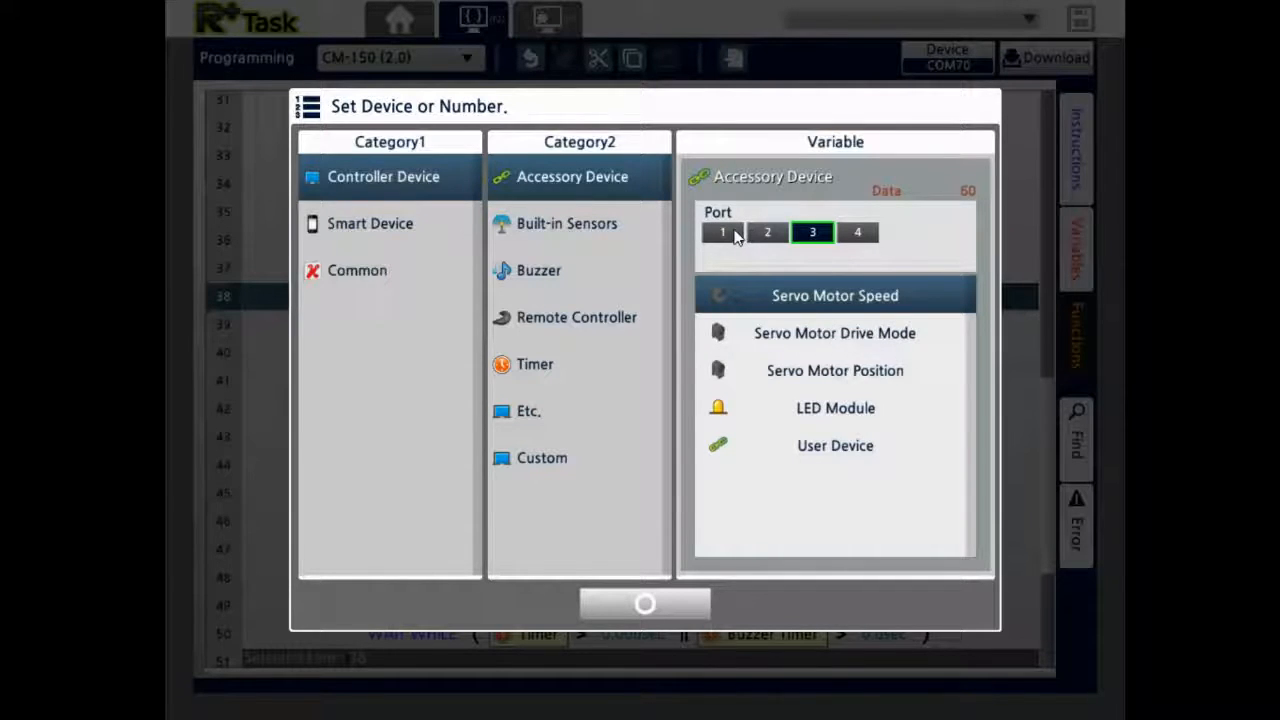
{"action": "left_click", "coordinate": [767, 232]}
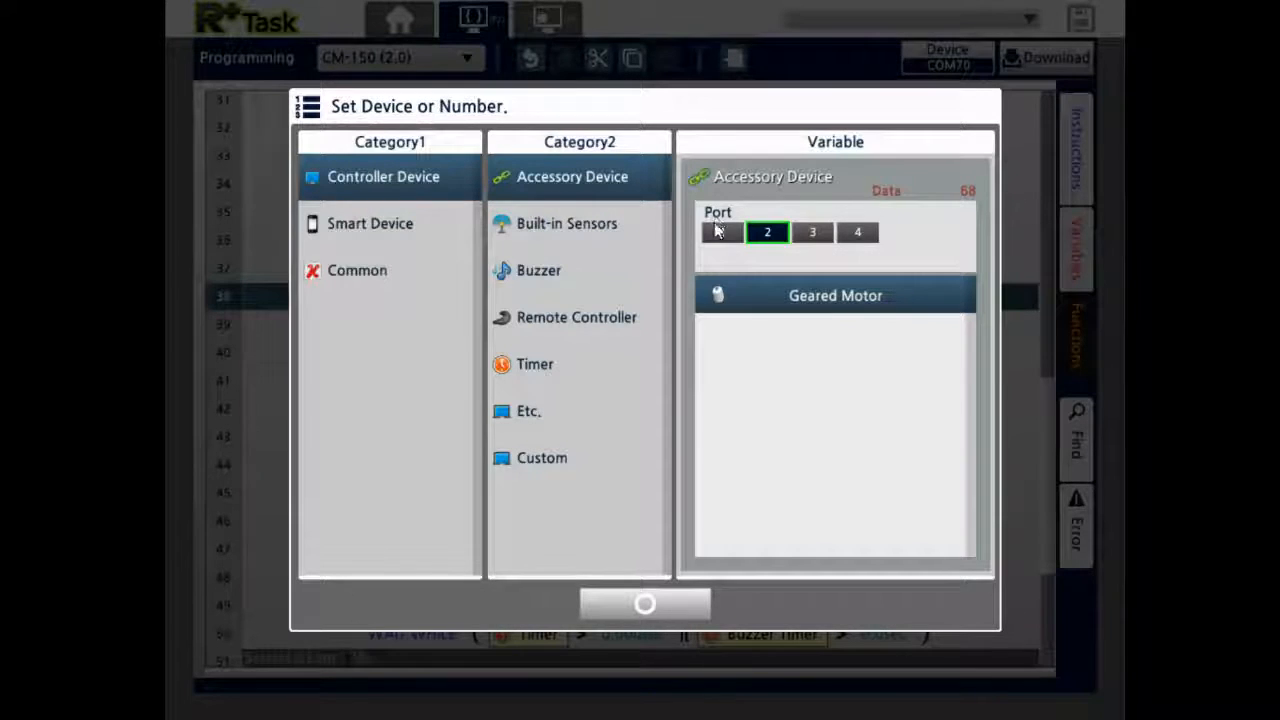
{"action": "left_click", "coordinate": [721, 232]}
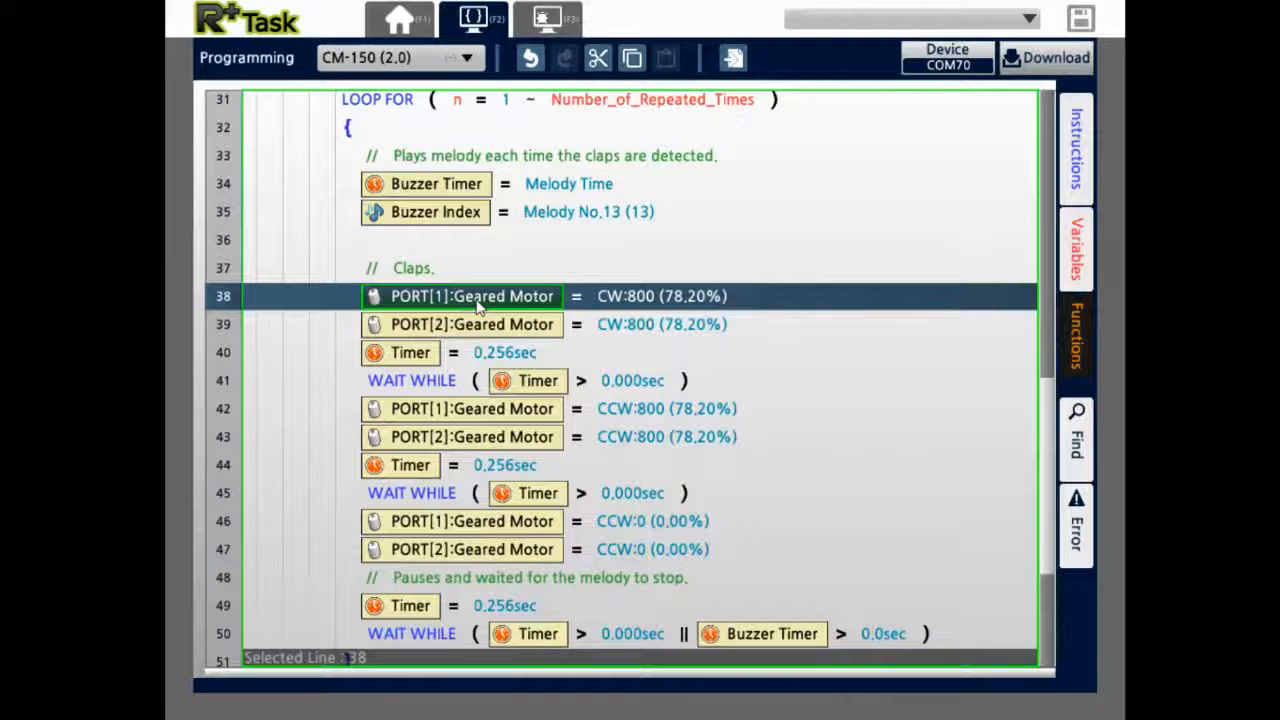
Step: Select line 38 and open its CW:800 (78.20%) Motor Value dialog
{"action": "left_click", "coordinate": [661, 296]}
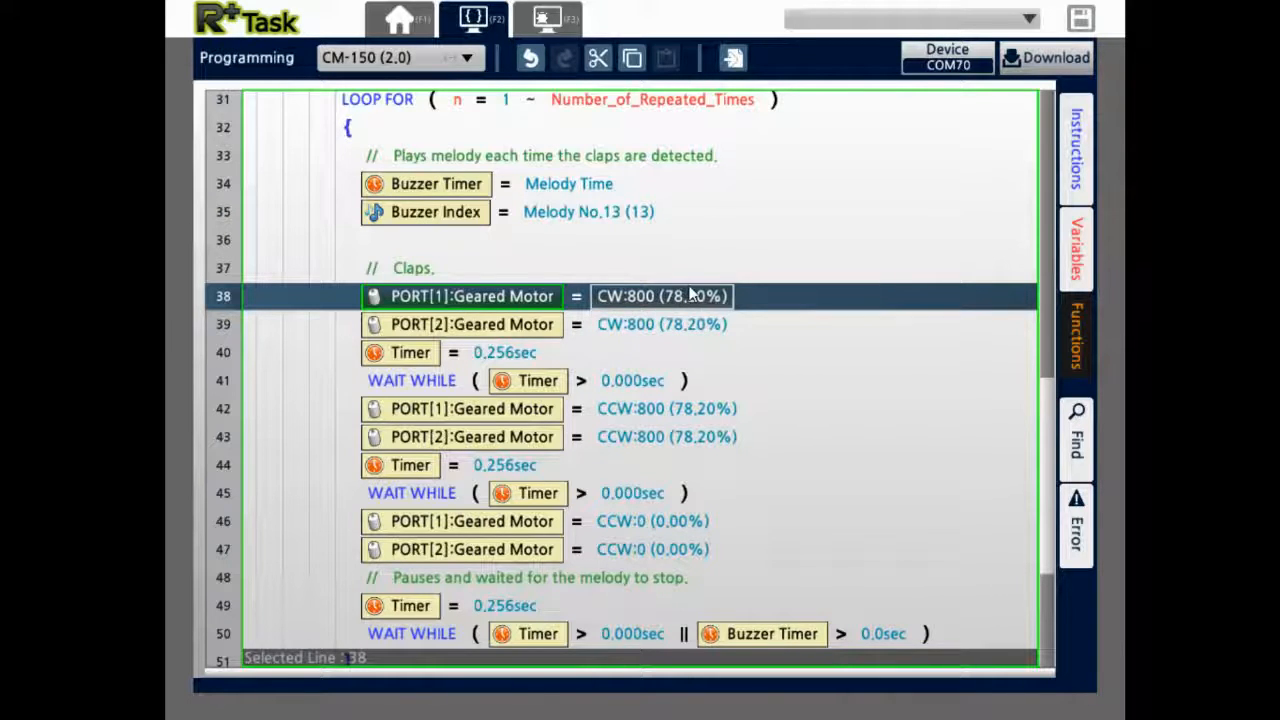
{"action": "double_click", "coordinate": [661, 296]}
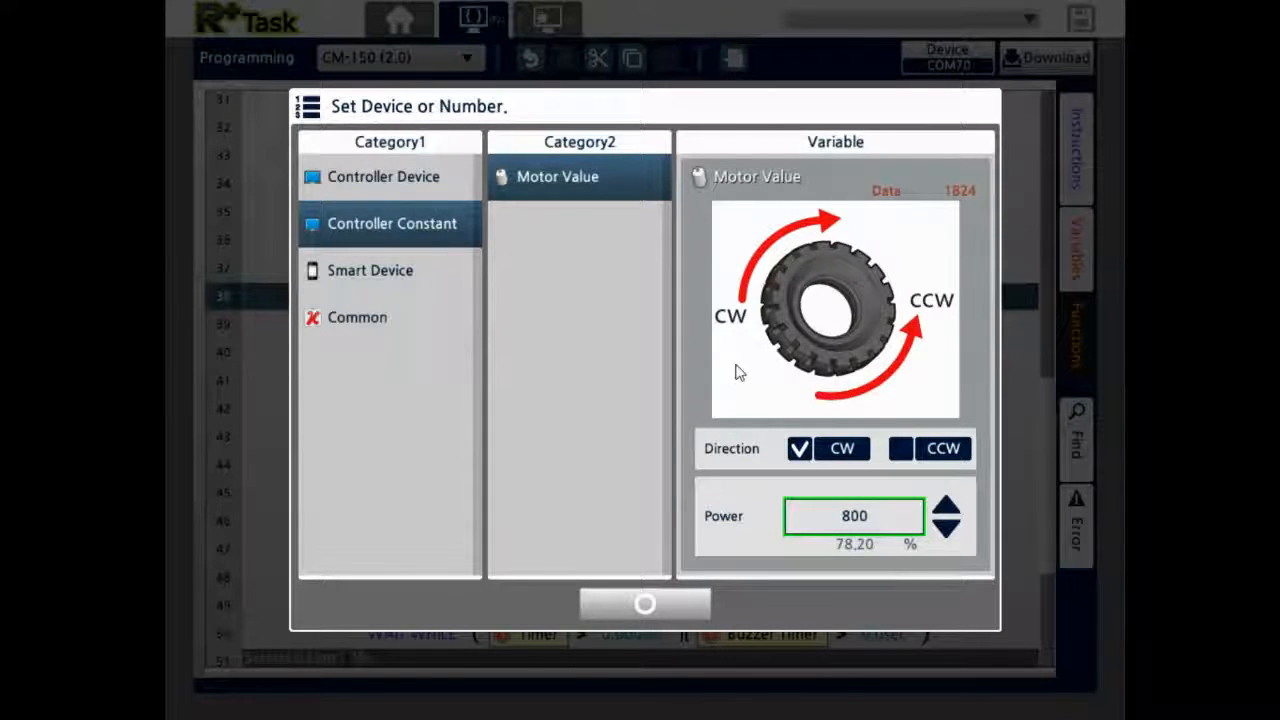
{"action": "mouse_move", "coordinate": [630, 388]}
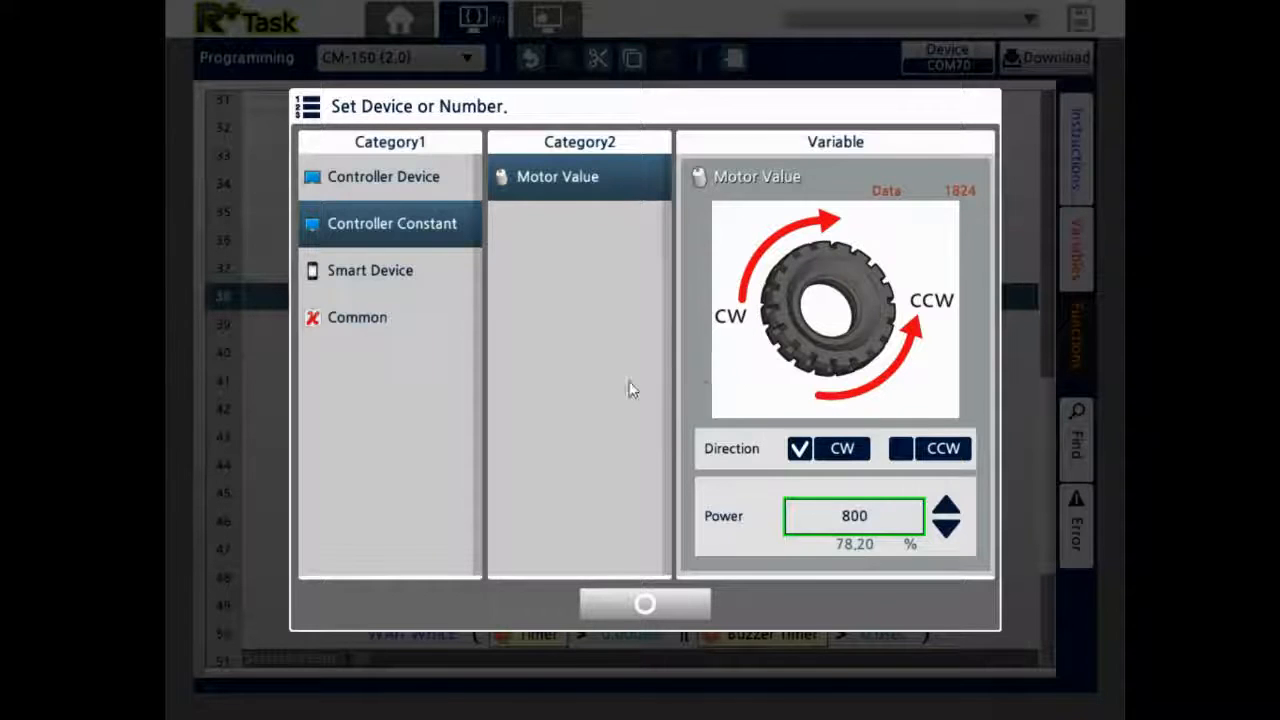
{"action": "mouse_move", "coordinate": [700, 463]}
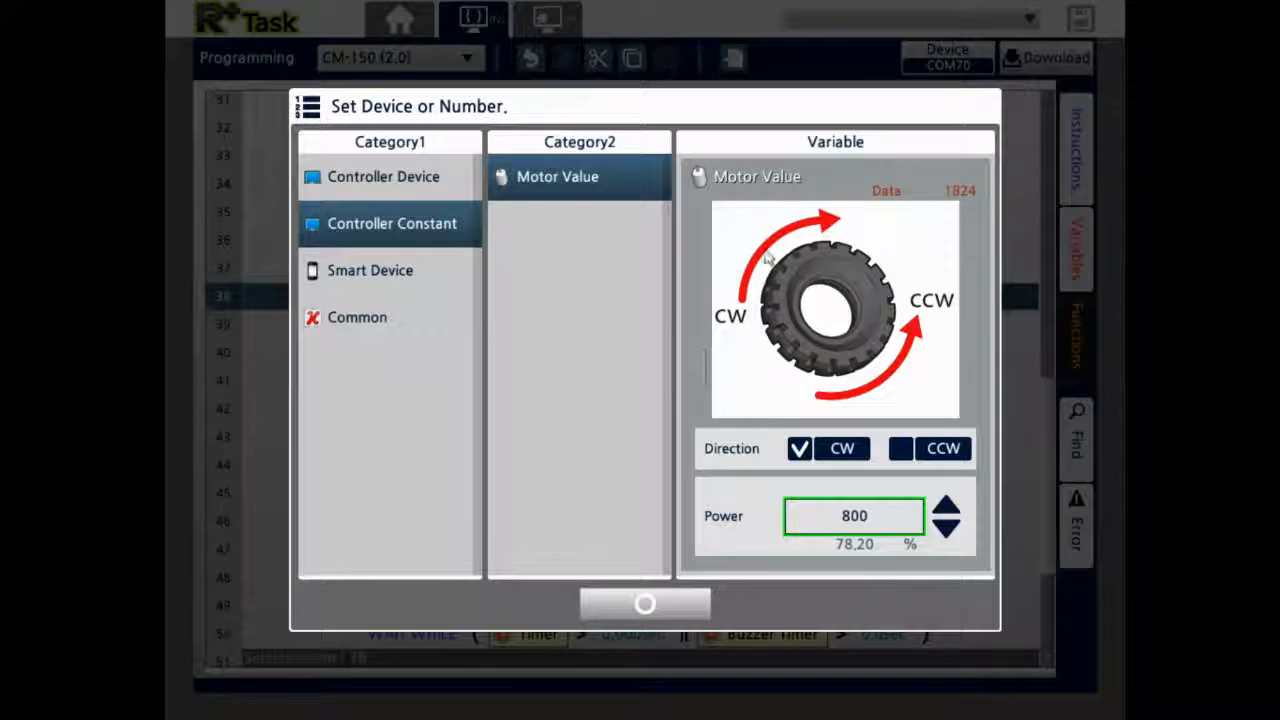
{"action": "mouse_move", "coordinate": [1120, 355]}
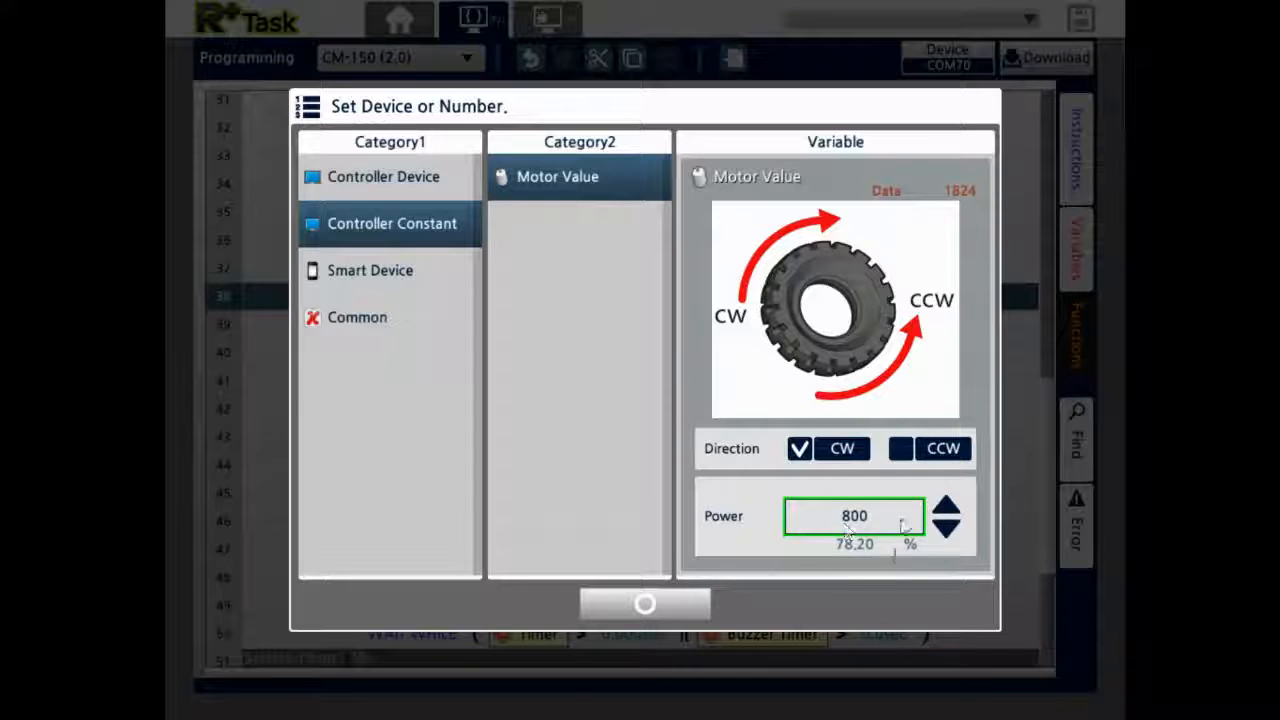
Step: Dismiss the Motor Value dialog without changes, leaving direction CW and power 800
{"action": "left_click", "coordinate": [644, 603]}
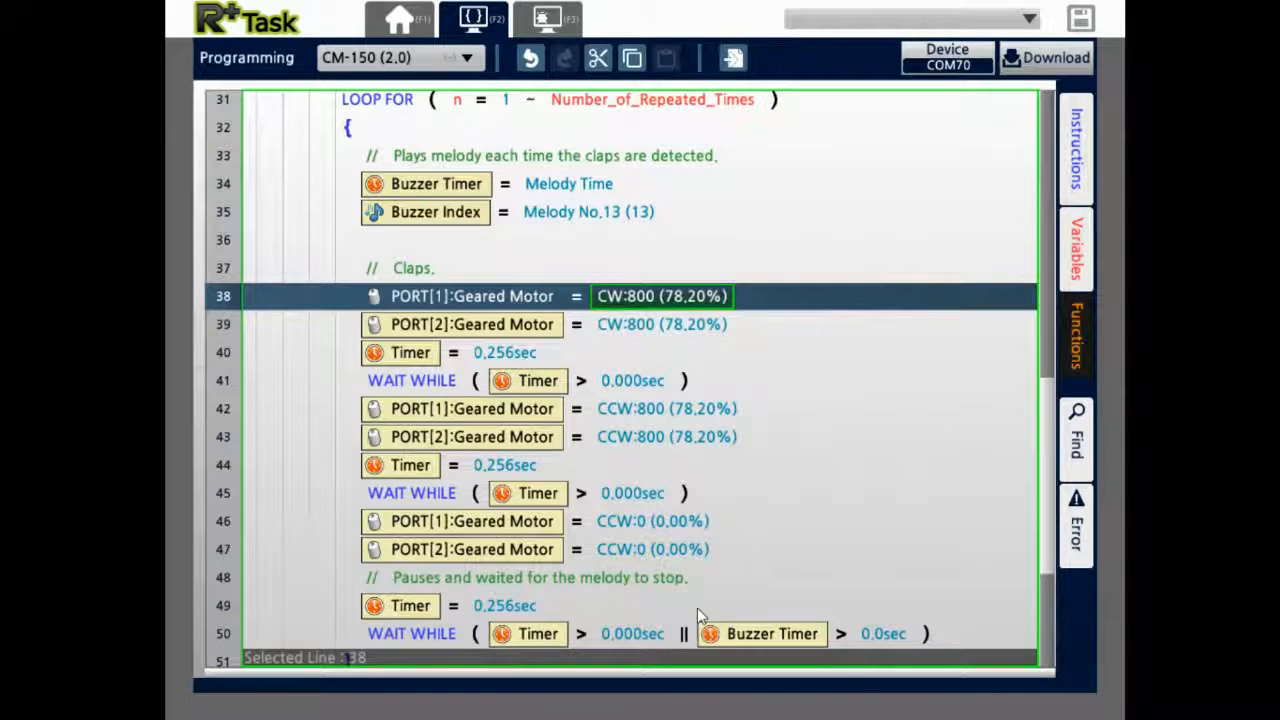
{"action": "mouse_move", "coordinate": [940, 517]}
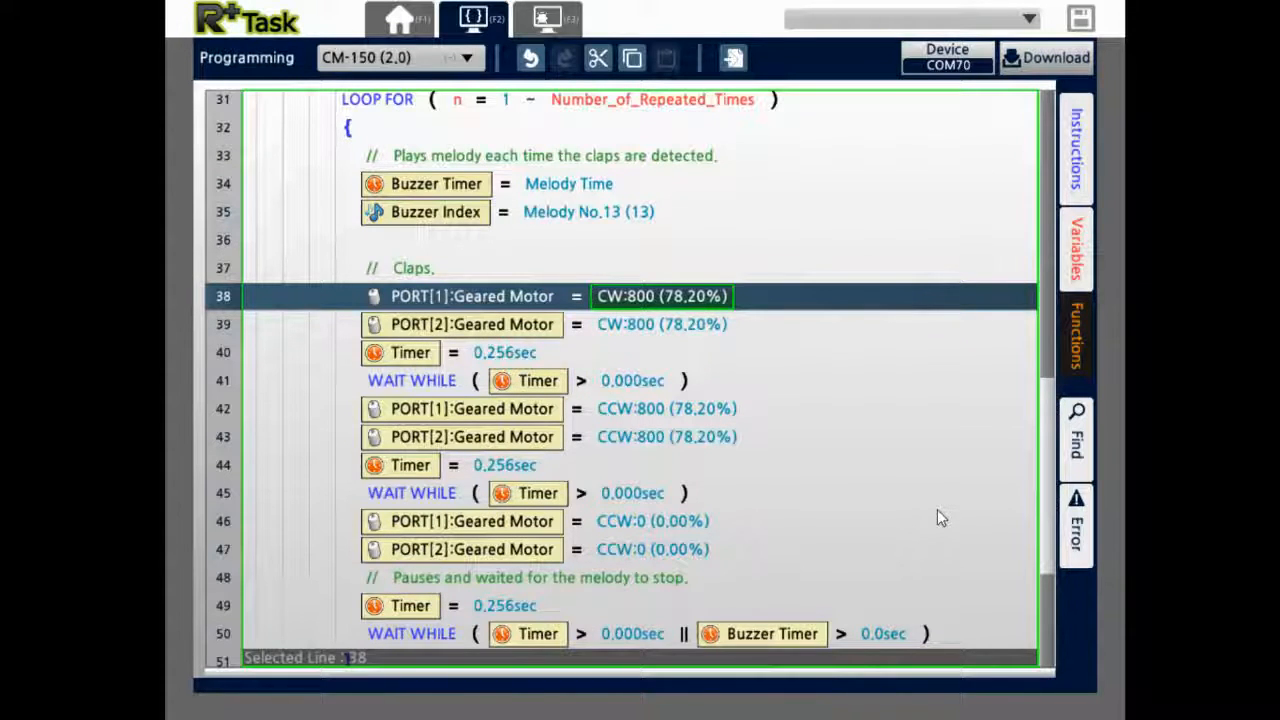
{"action": "mouse_move", "coordinate": [800, 515]}
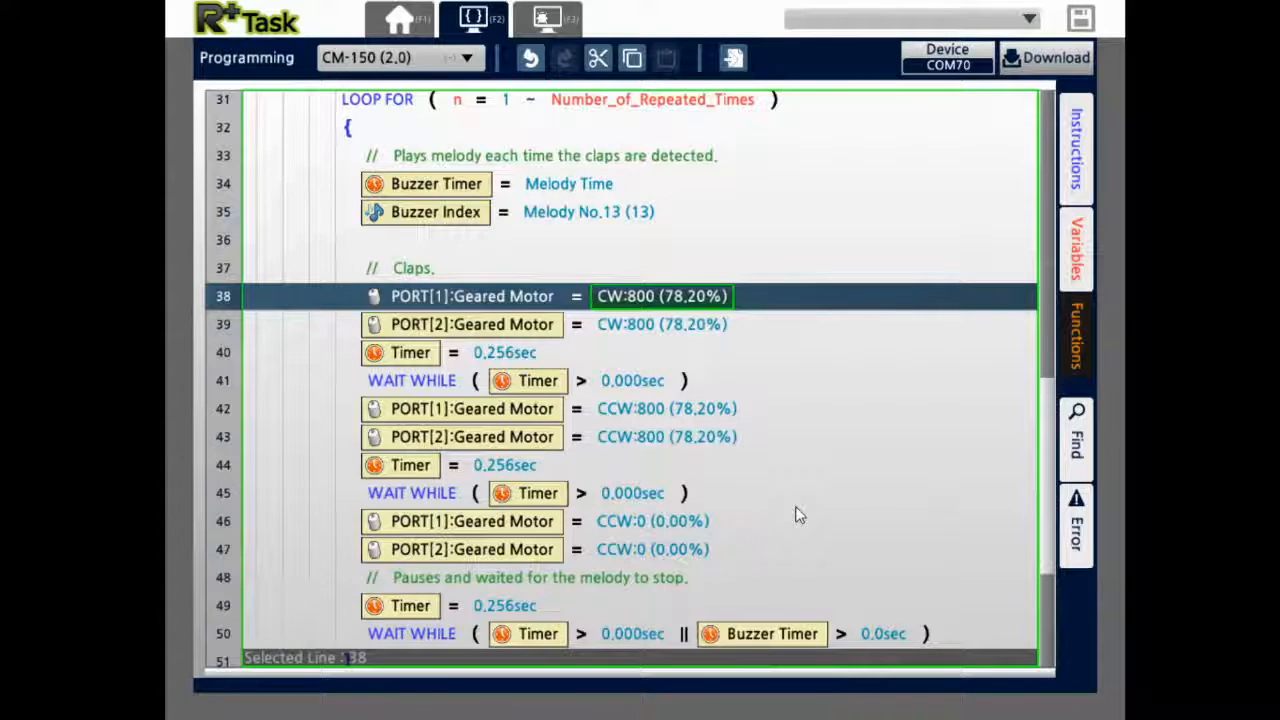